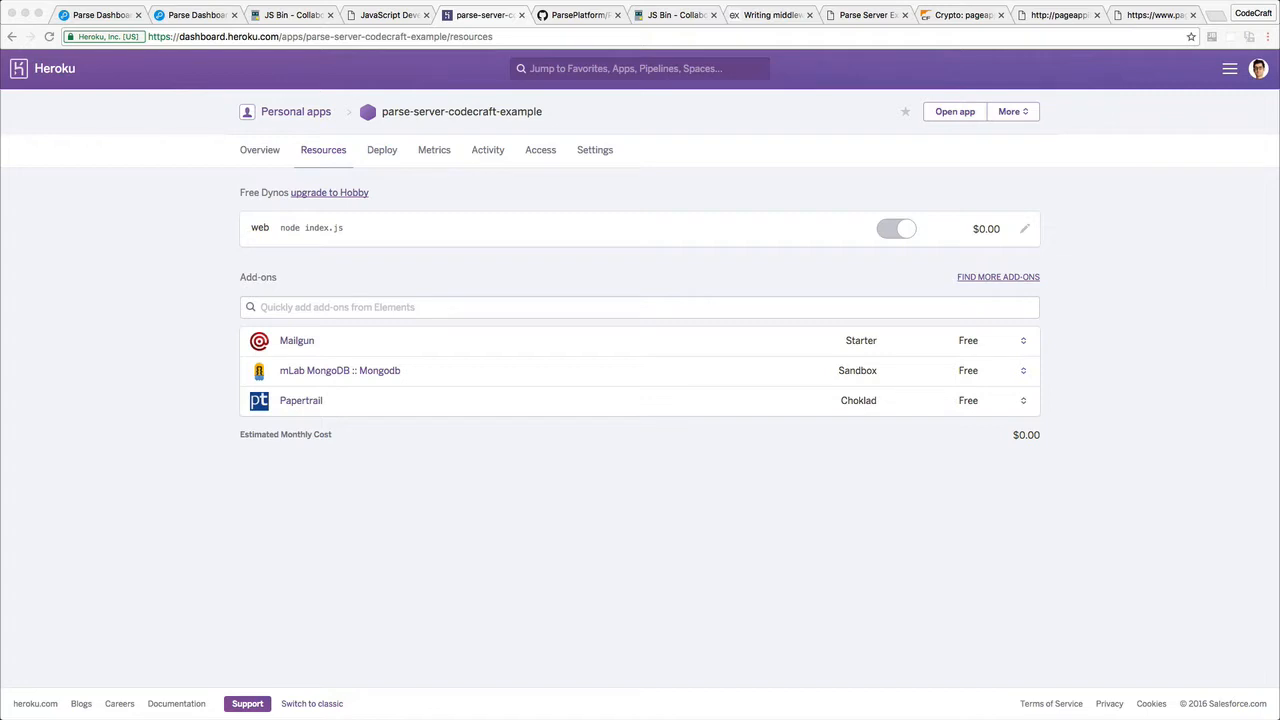
pyautogui.moveTo(358, 330)
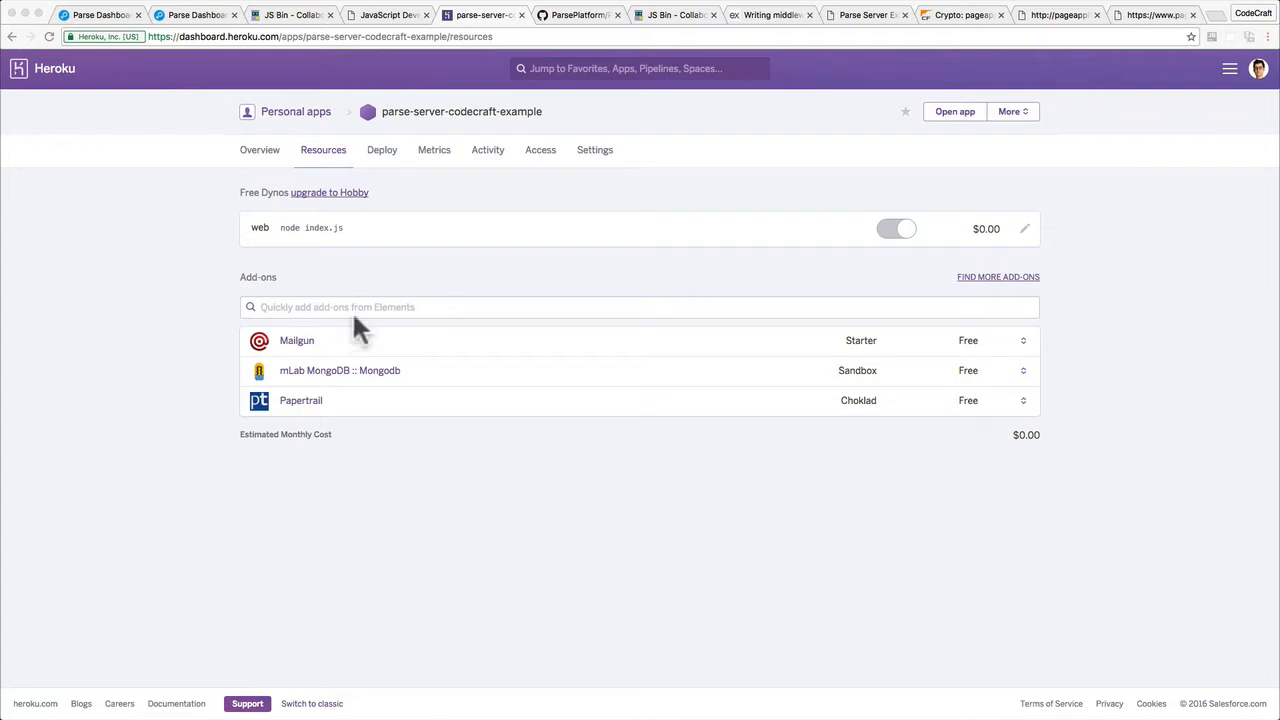
pyautogui.moveTo(388, 136)
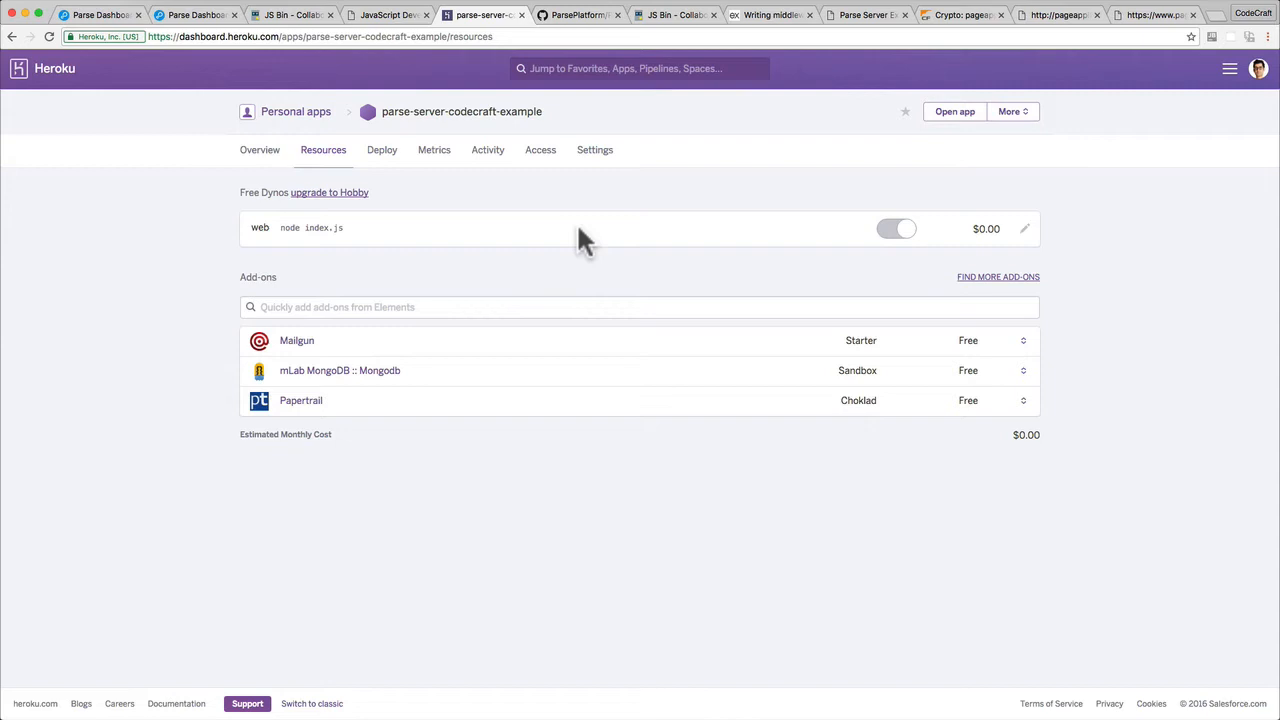
pyautogui.moveTo(490, 200)
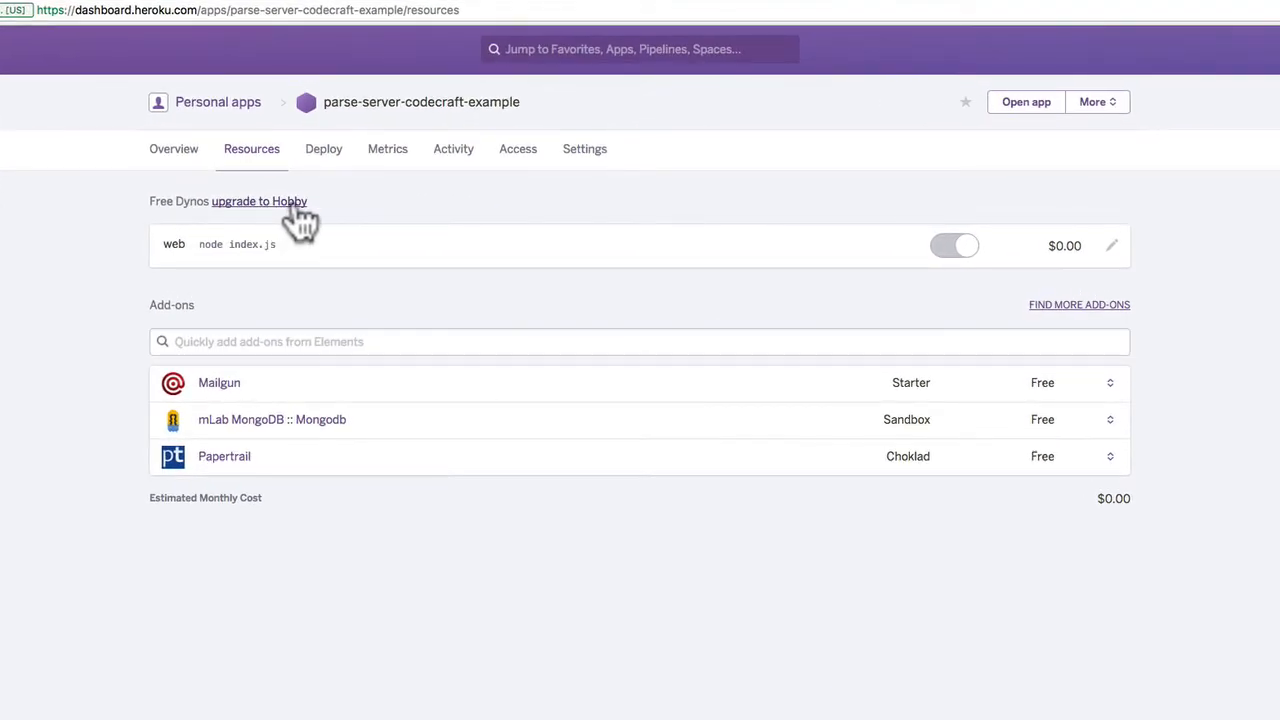
# Choose the professional Standard 1X/2X dyno tier at $25-$500/dyno/month.
pyautogui.click(258, 200)
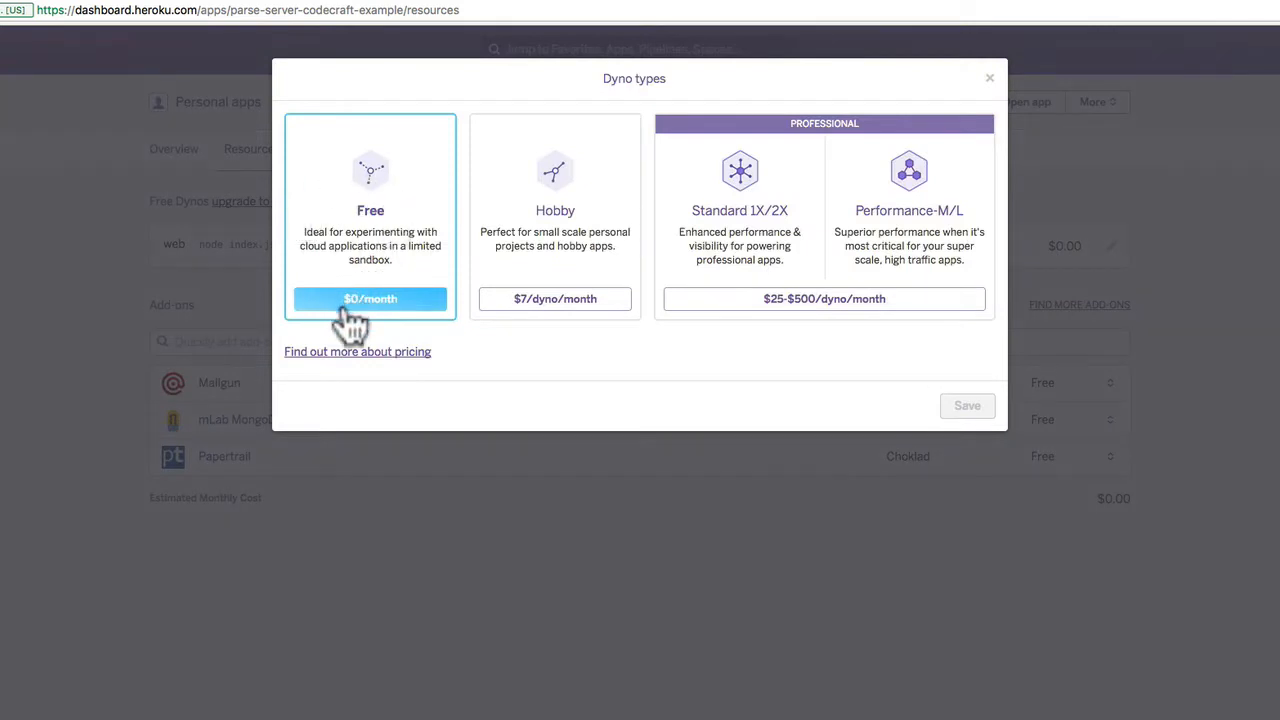
pyautogui.moveTo(384, 276)
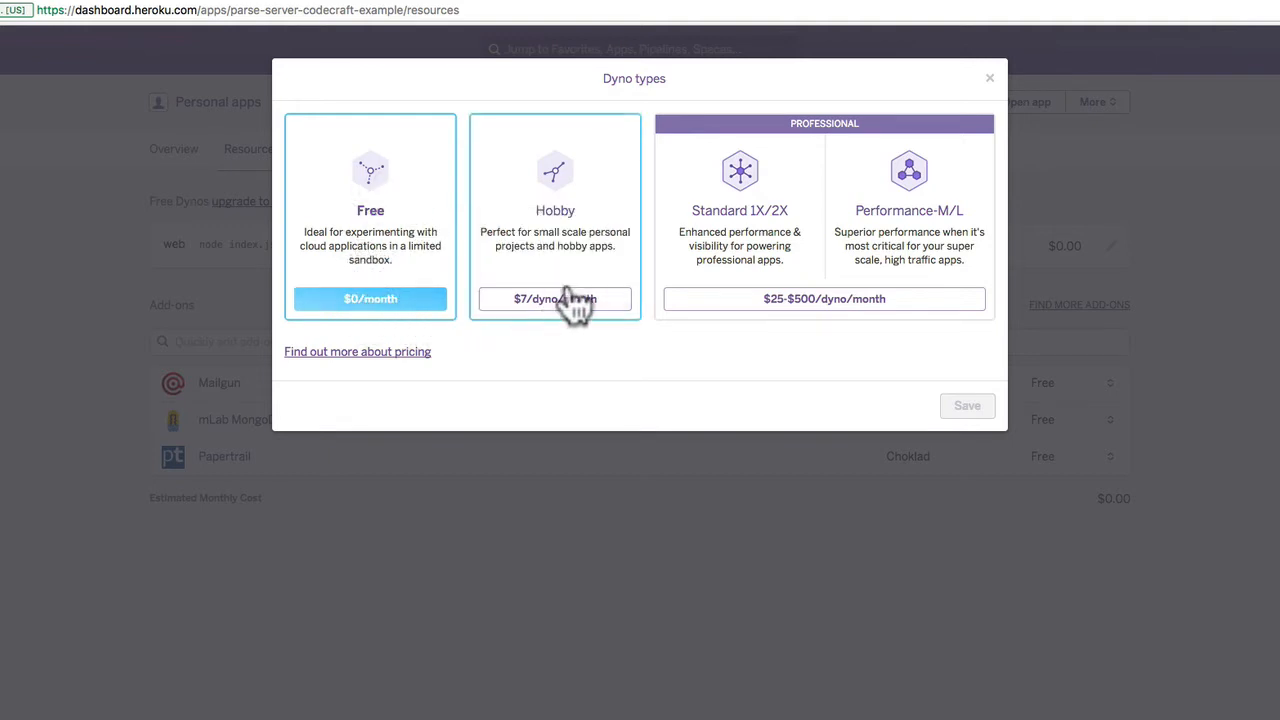
pyautogui.moveTo(640, 248)
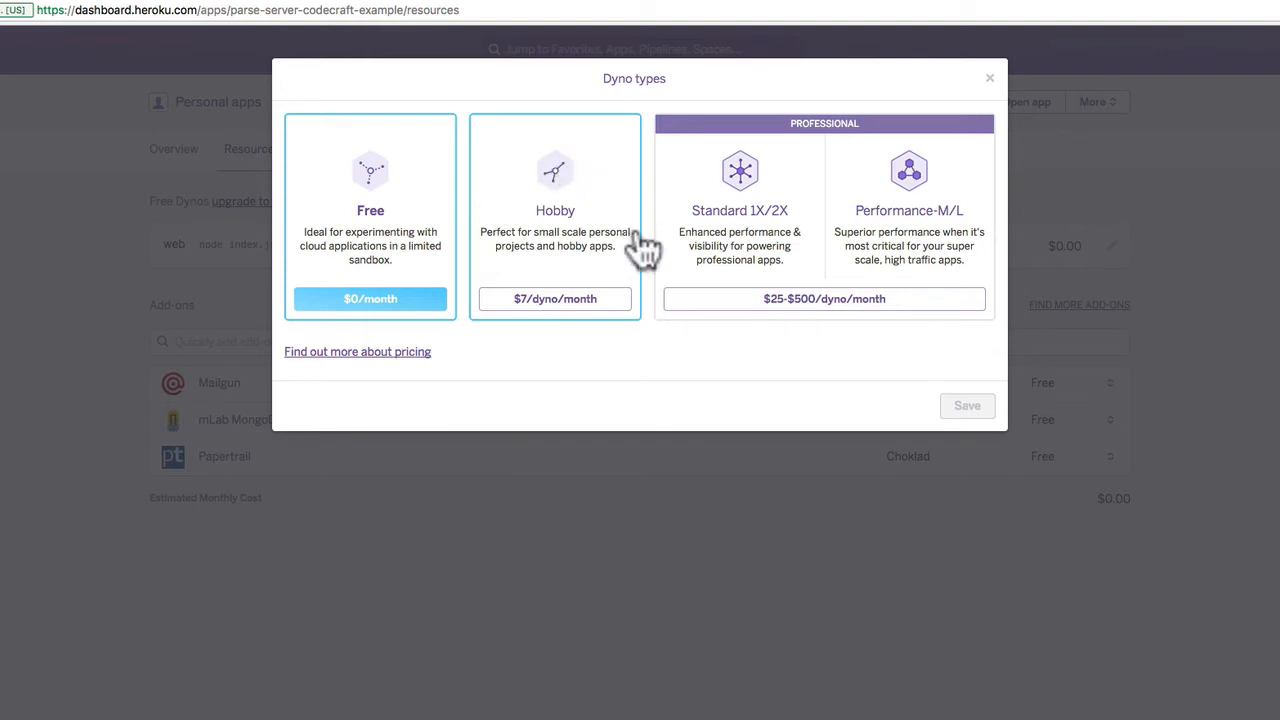
pyautogui.moveTo(556, 310)
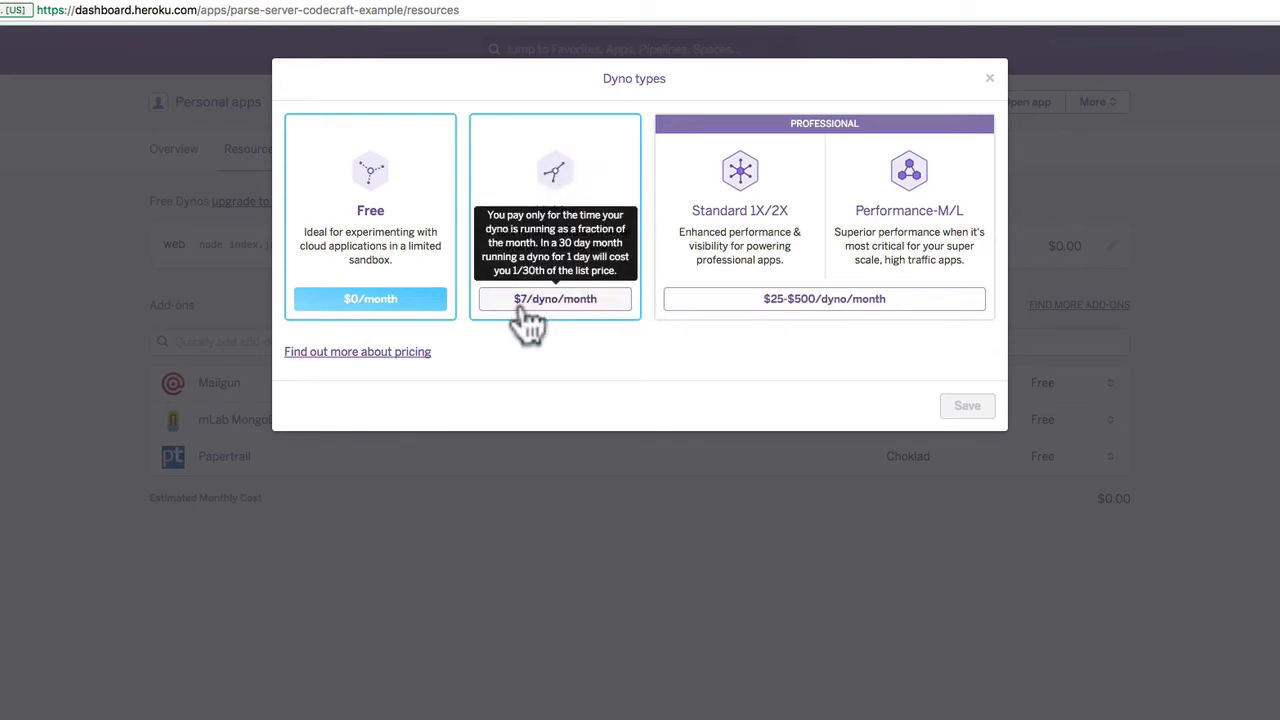
pyautogui.moveTo(596, 324)
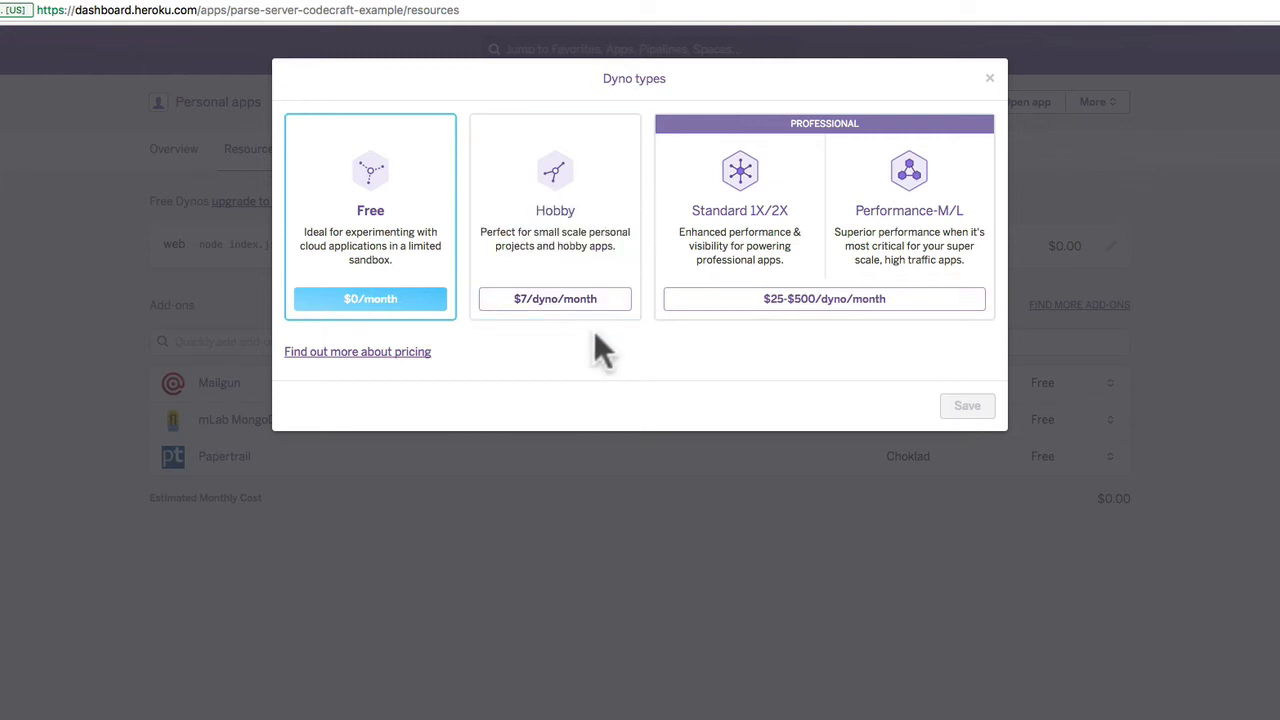
pyautogui.moveTo(554, 330)
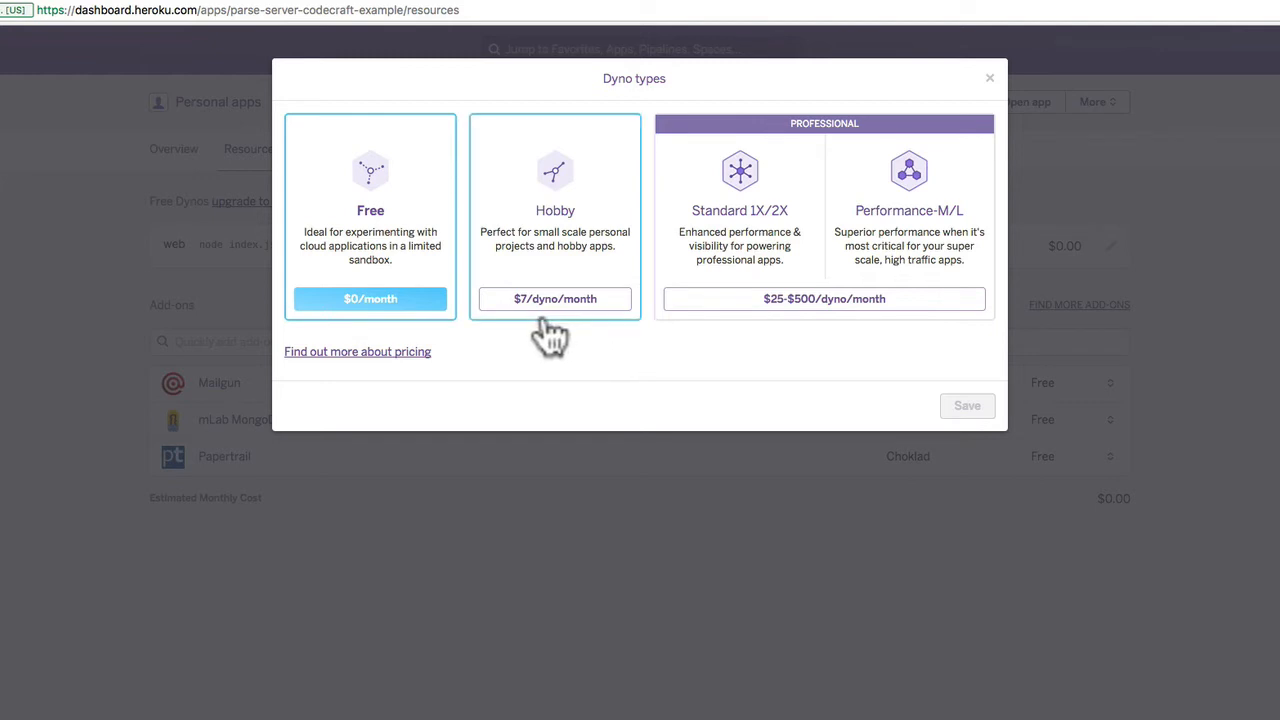
pyautogui.moveTo(556, 298)
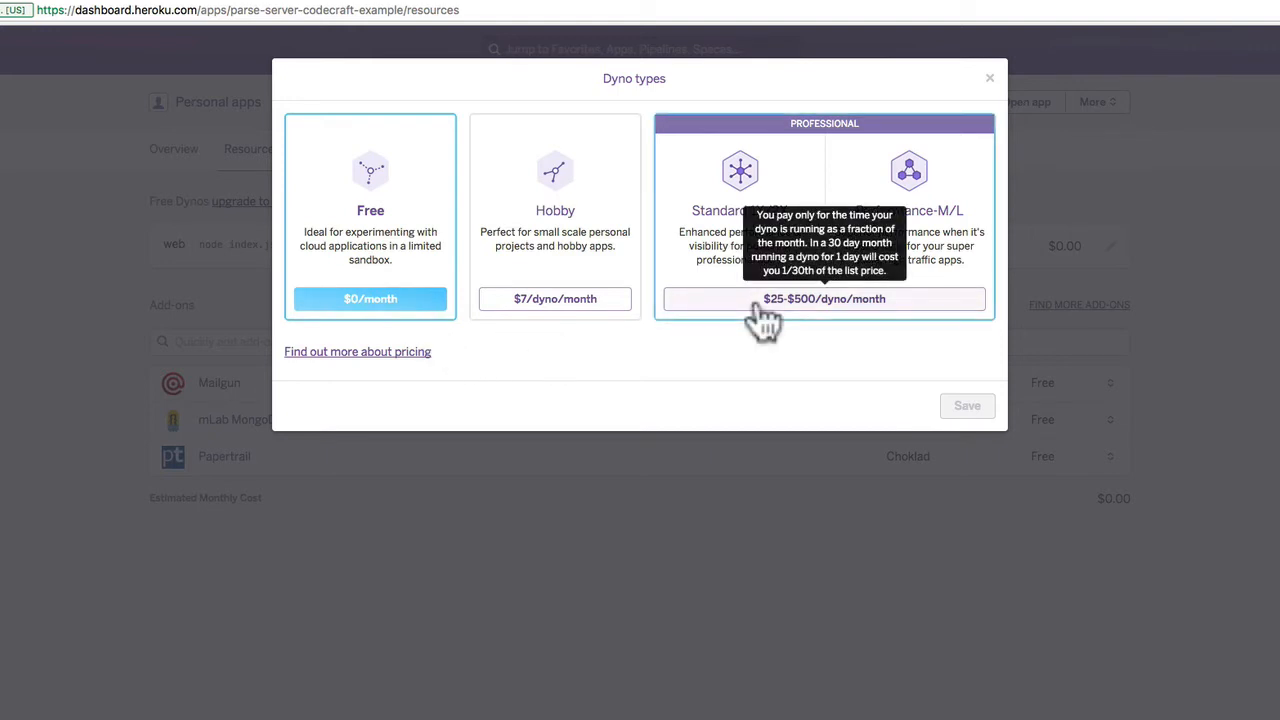
pyautogui.moveTo(778, 400)
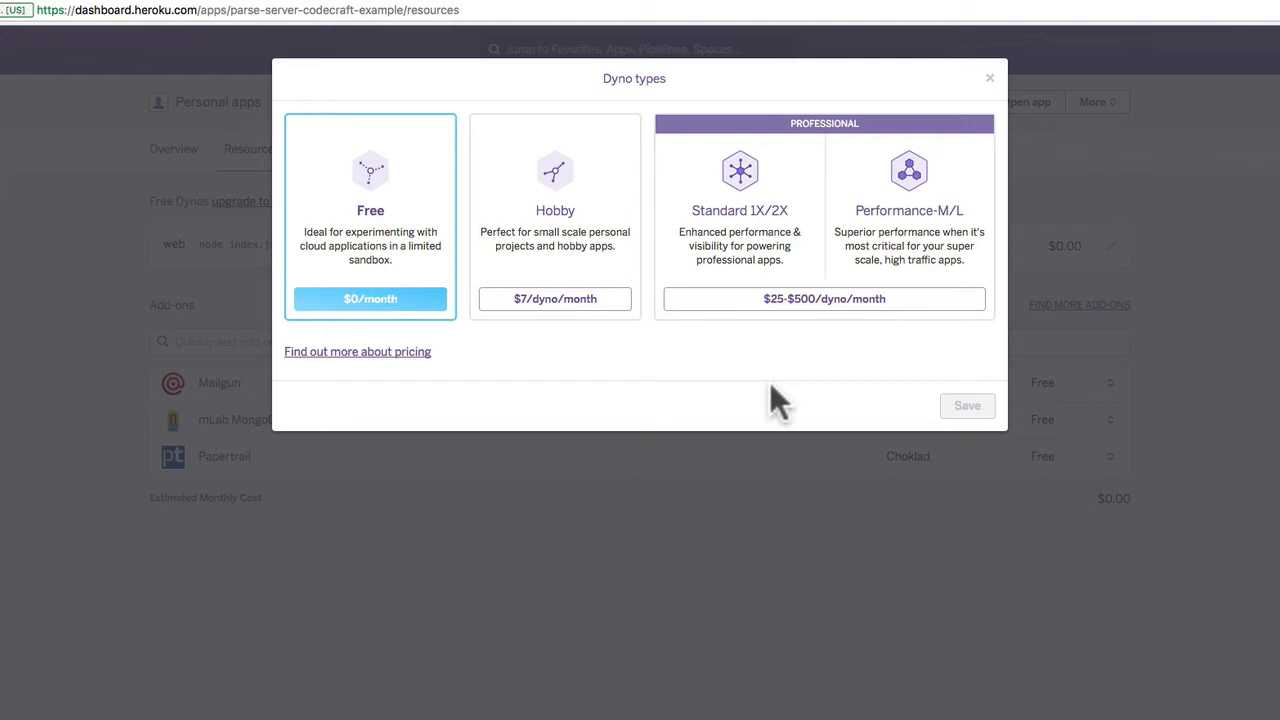
pyautogui.moveTo(756, 356)
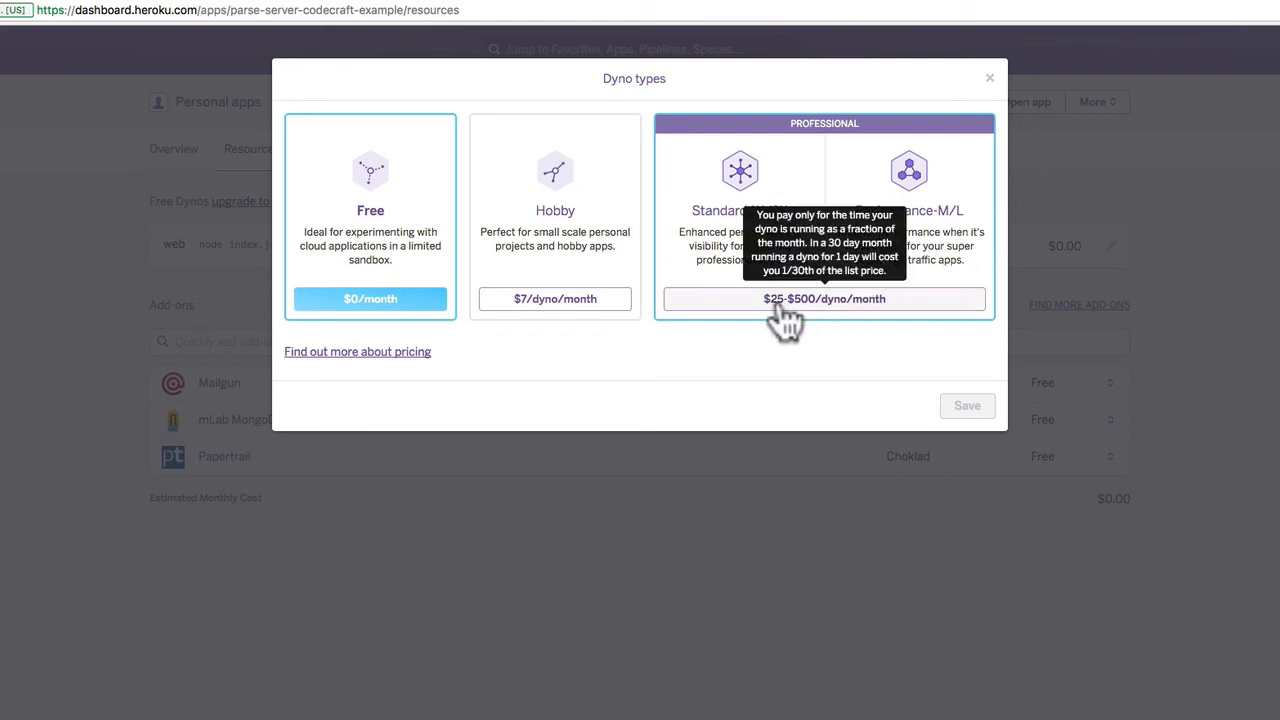
pyautogui.moveTo(808, 324)
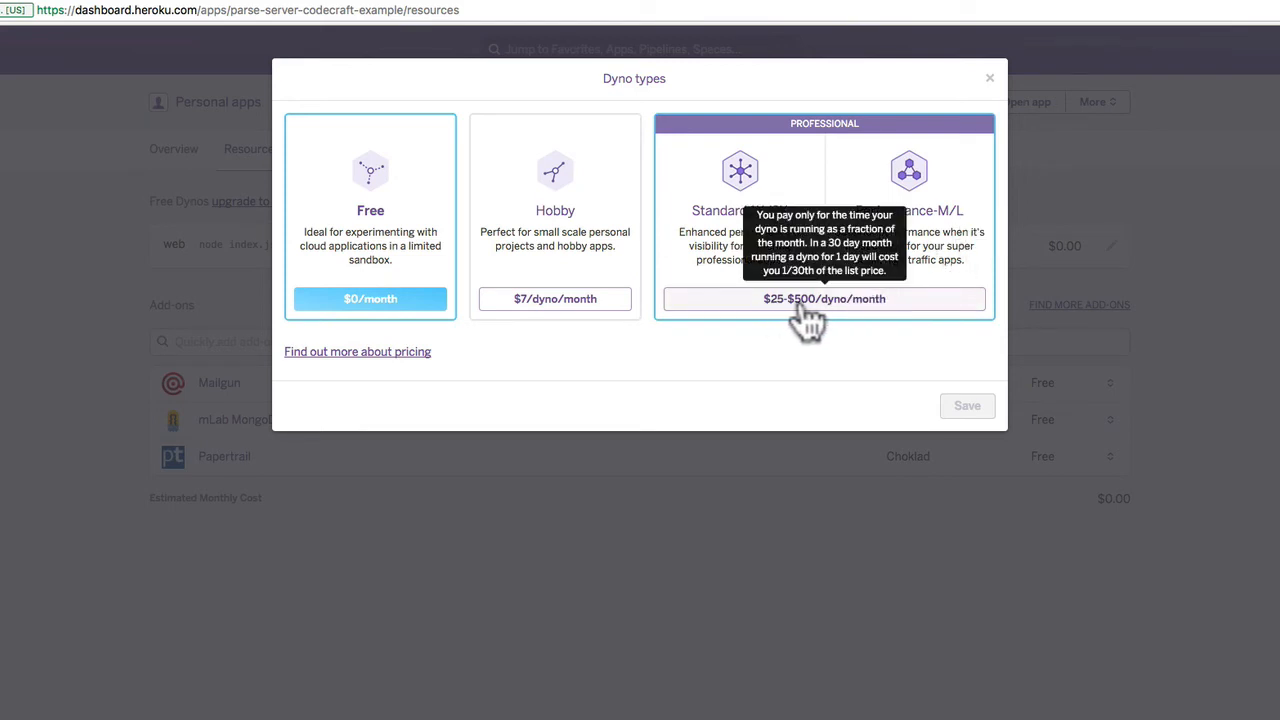
pyautogui.moveTo(860, 324)
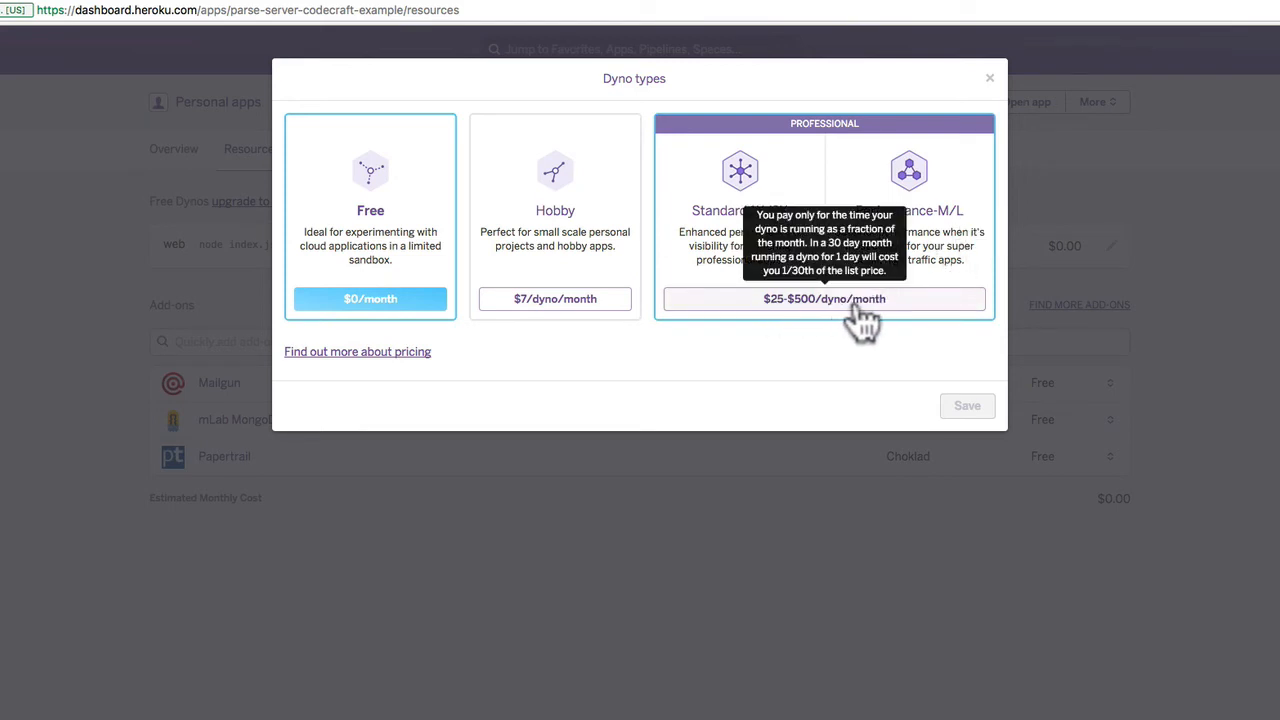
pyautogui.moveTo(748, 320)
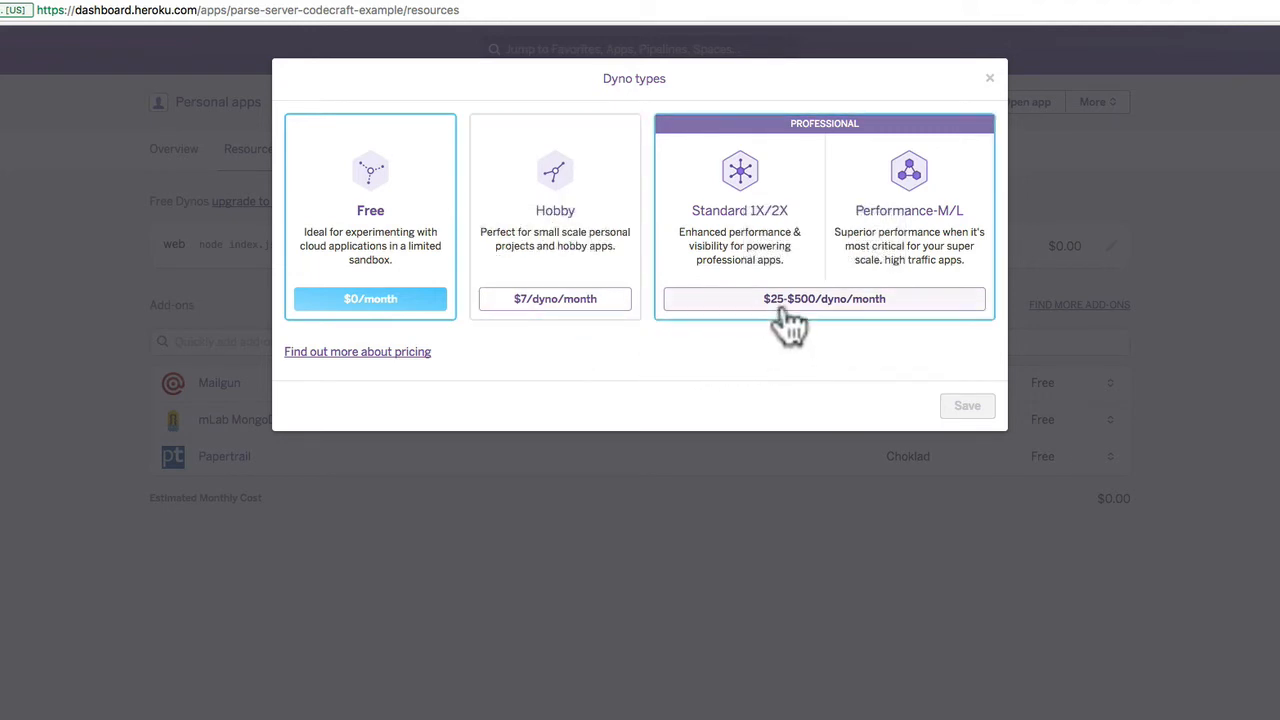
pyautogui.moveTo(824, 298)
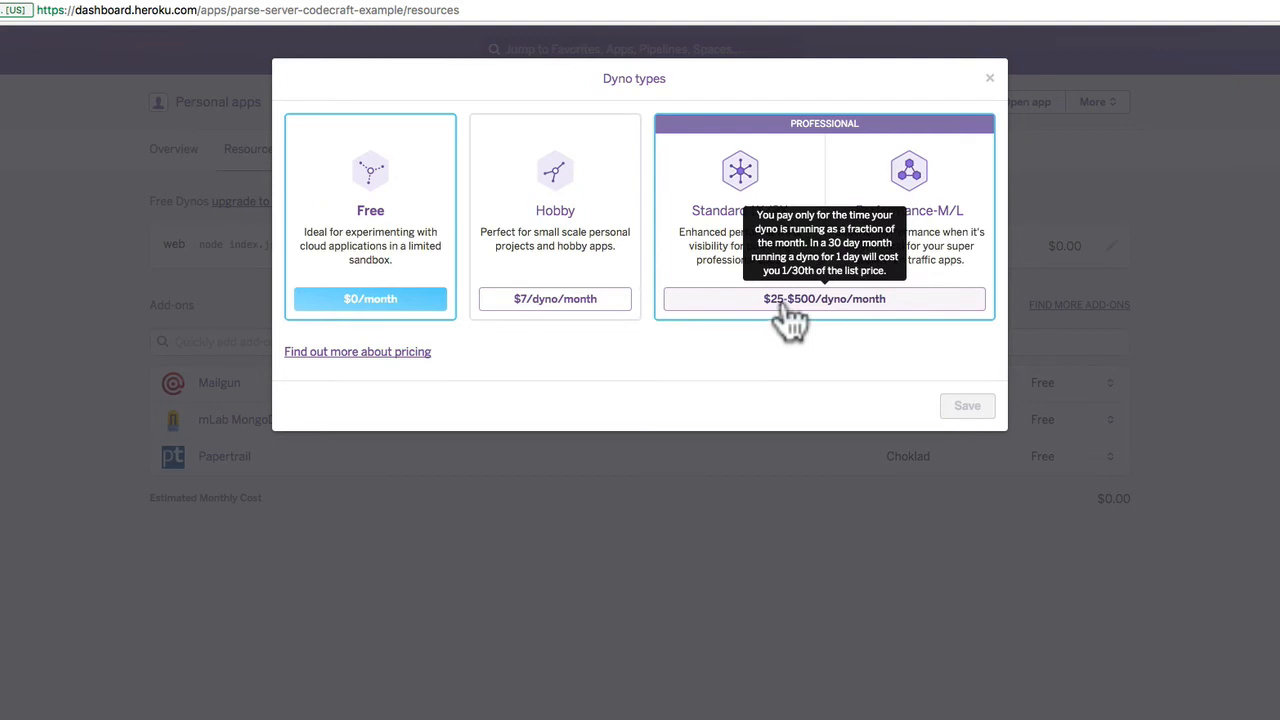
pyautogui.click(824, 298)
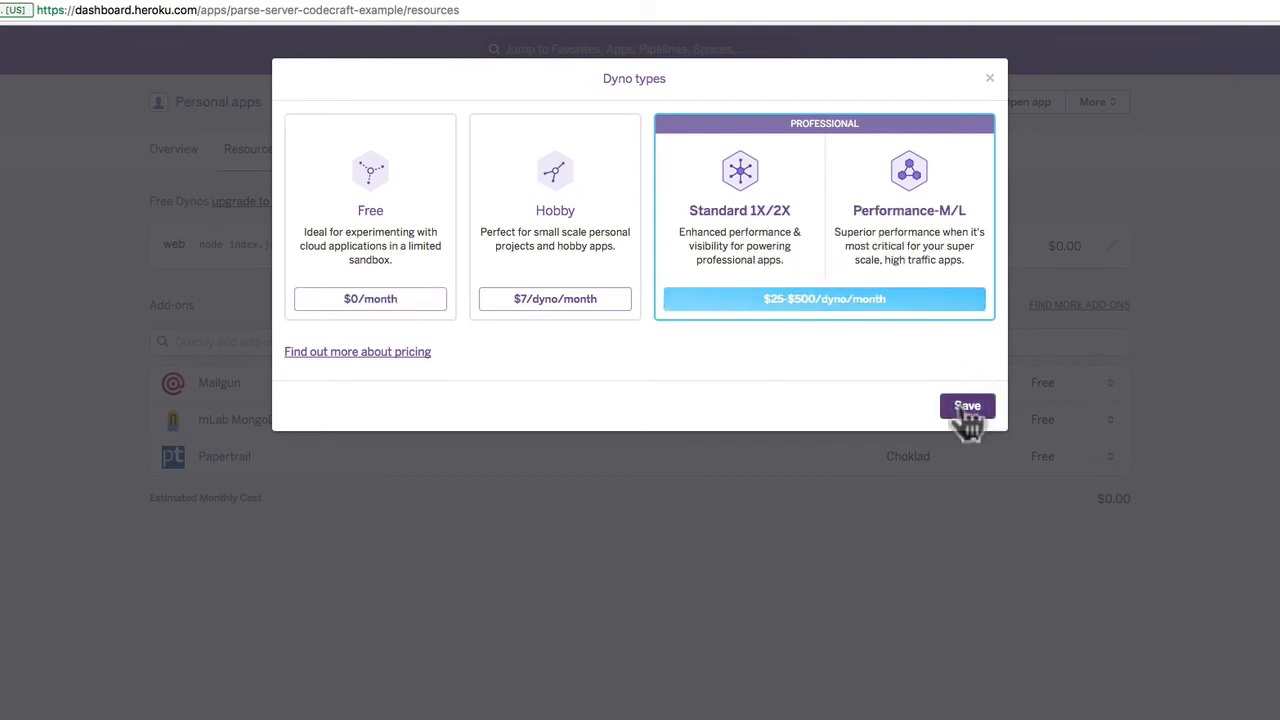
# Save the professional dyno choice and scale the web process to 5 dynos for $125.00/month.
pyautogui.click(968, 404)
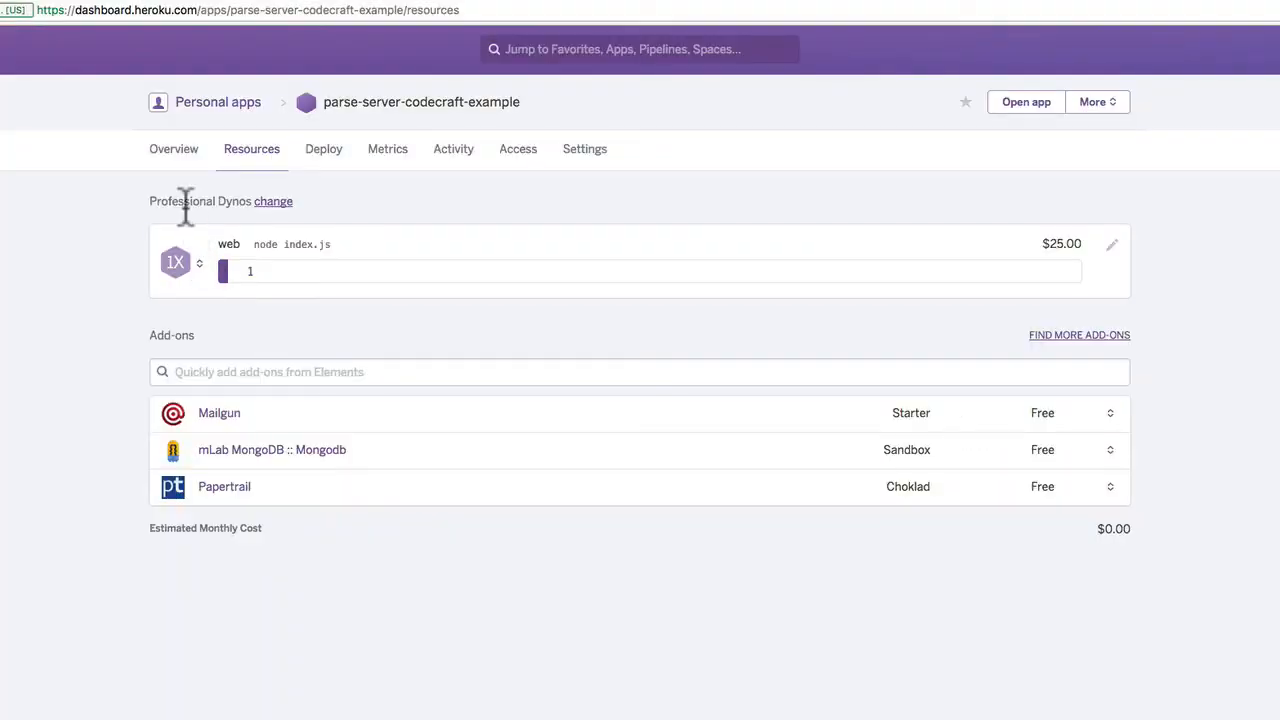
pyautogui.moveTo(190, 284)
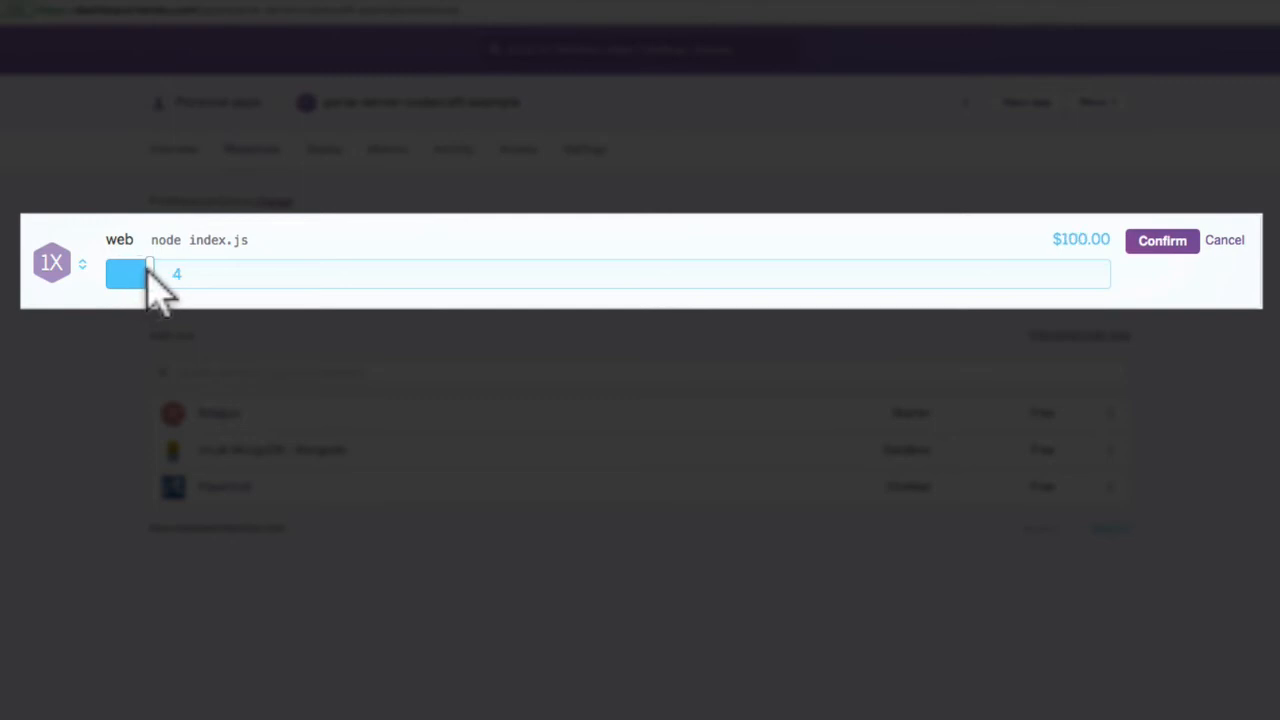
pyautogui.moveTo(148, 274); pyautogui.dragTo(1016, 274)
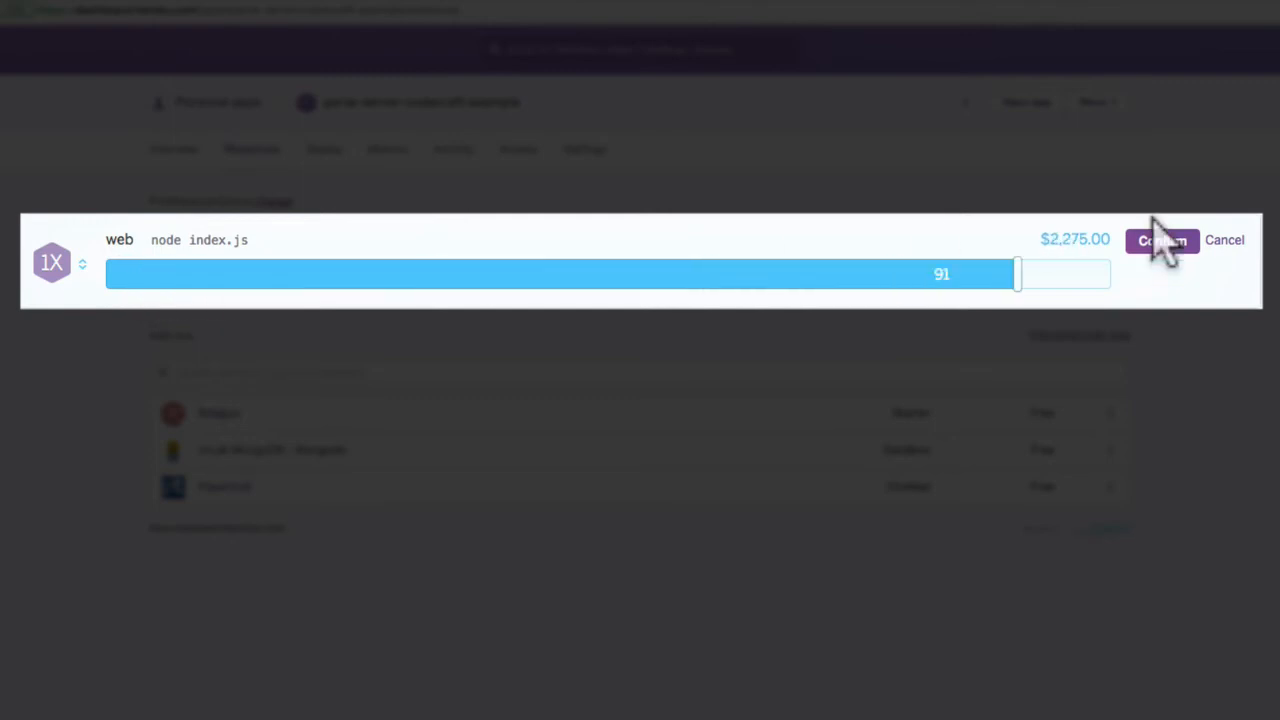
pyautogui.moveTo(1016, 274); pyautogui.dragTo(788, 274)
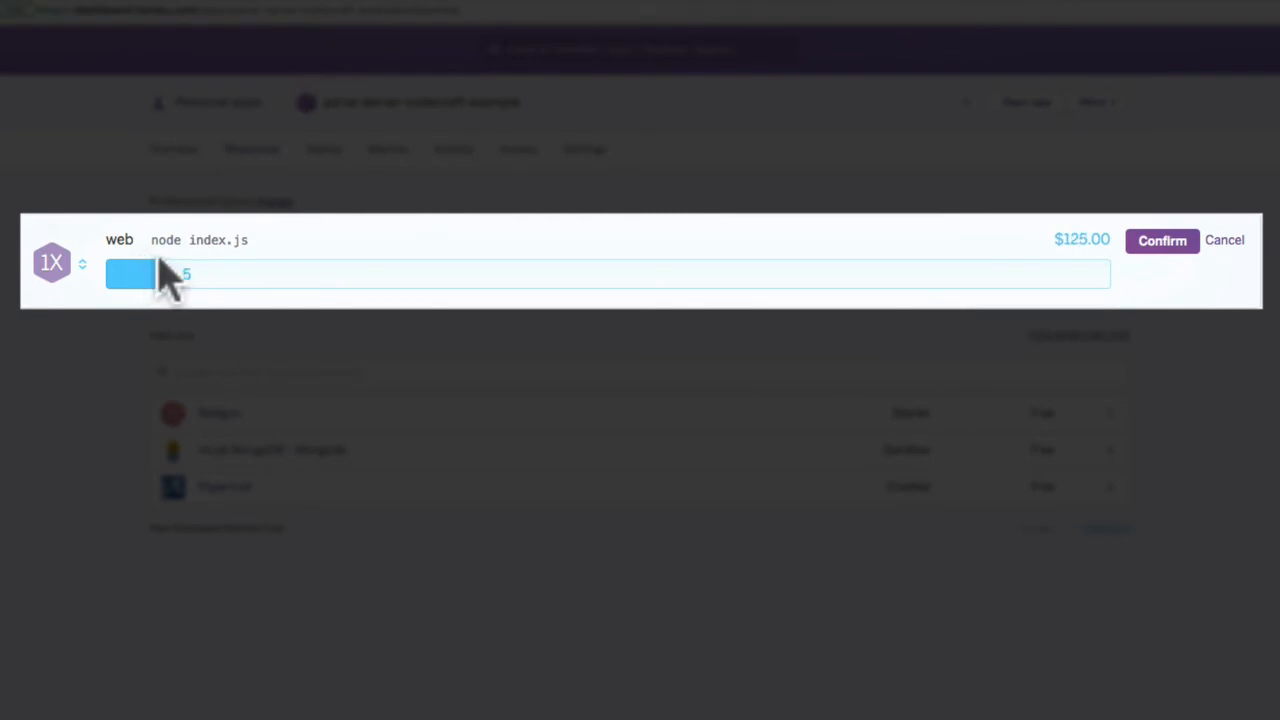
pyautogui.moveTo(1162, 240)
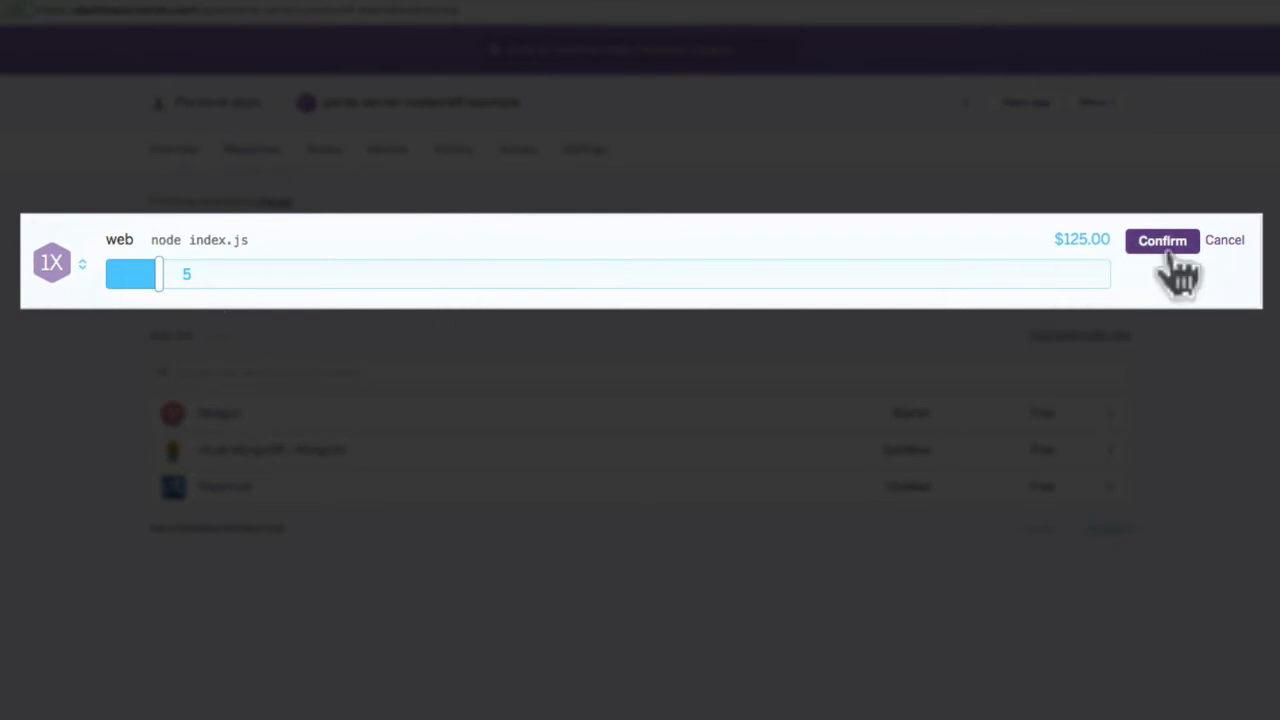
pyautogui.click(1162, 240)
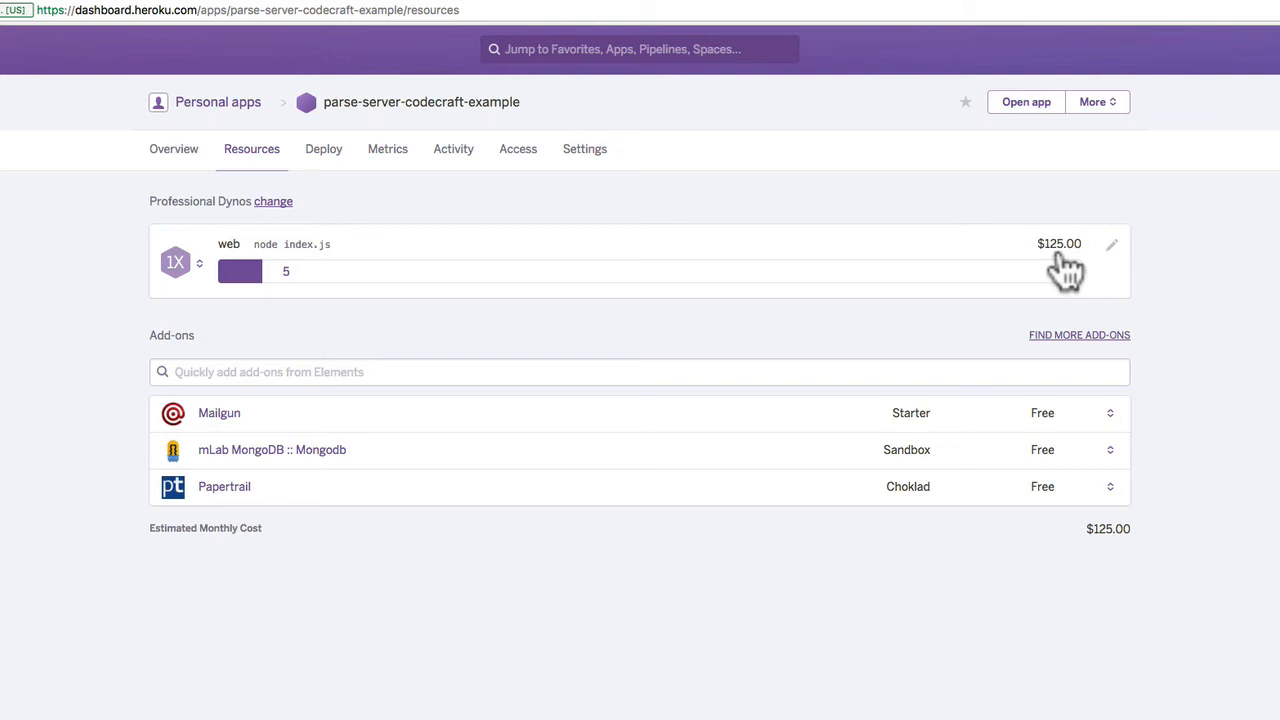
pyautogui.moveTo(1112, 264)
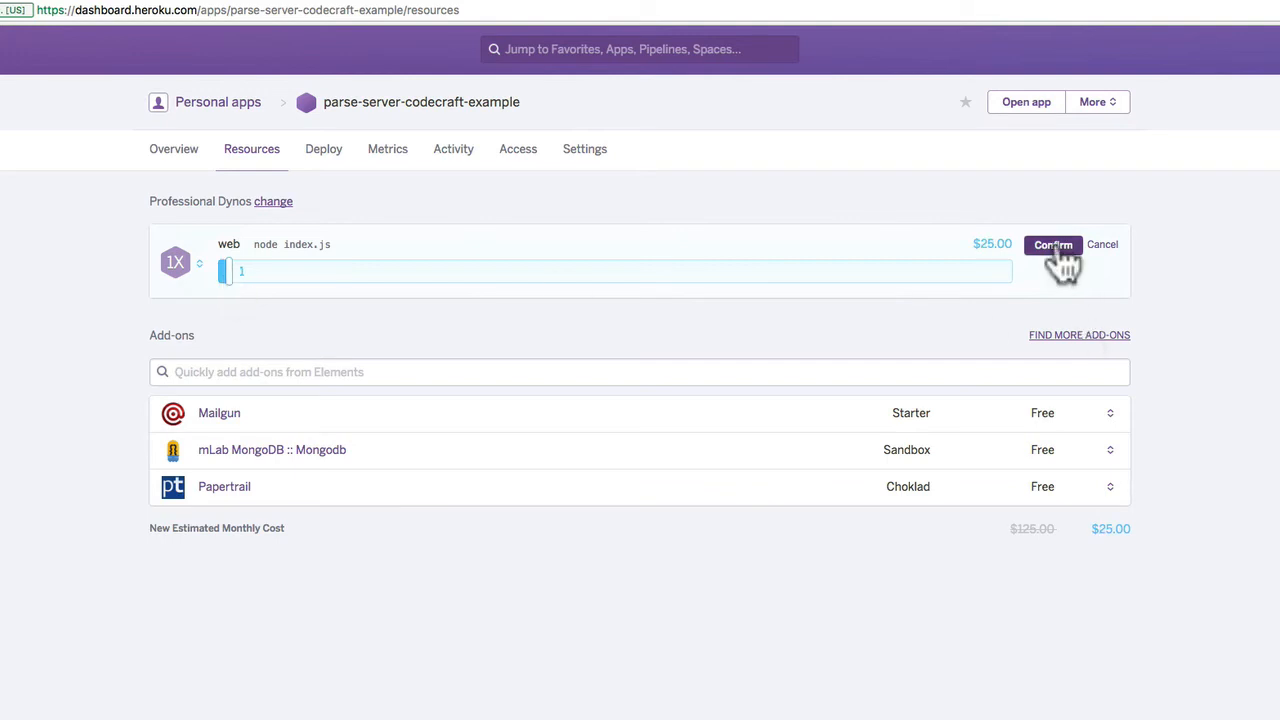
# Scale the web process back to one Professional 1X dyno at $25.00/month and view Mailgun's plan details.
pyautogui.click(1052, 244)
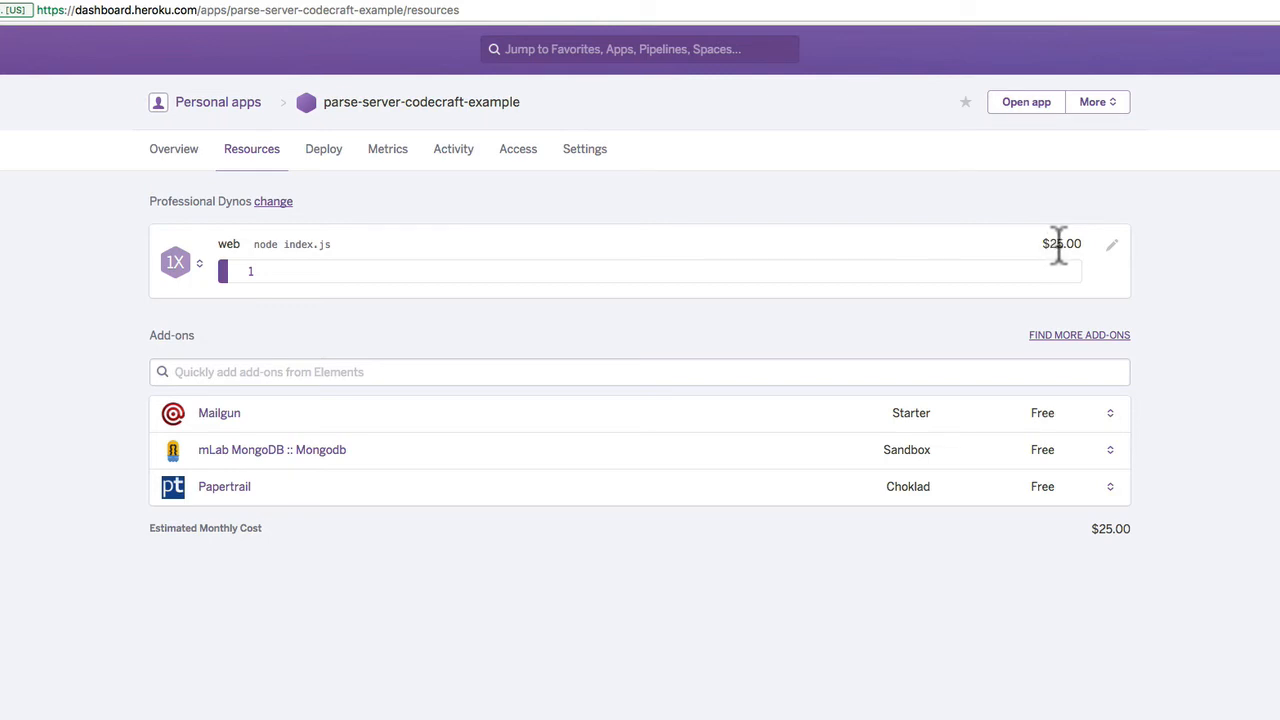
pyautogui.moveTo(1056, 248)
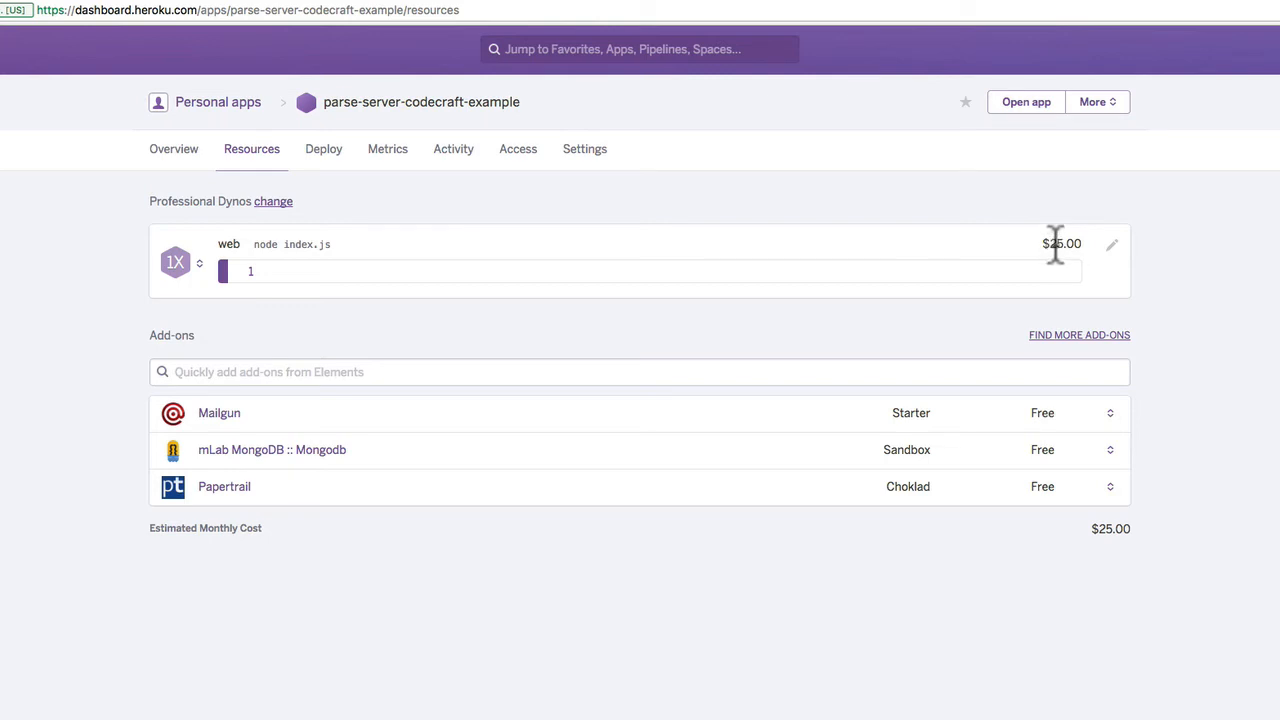
pyautogui.moveTo(1070, 436)
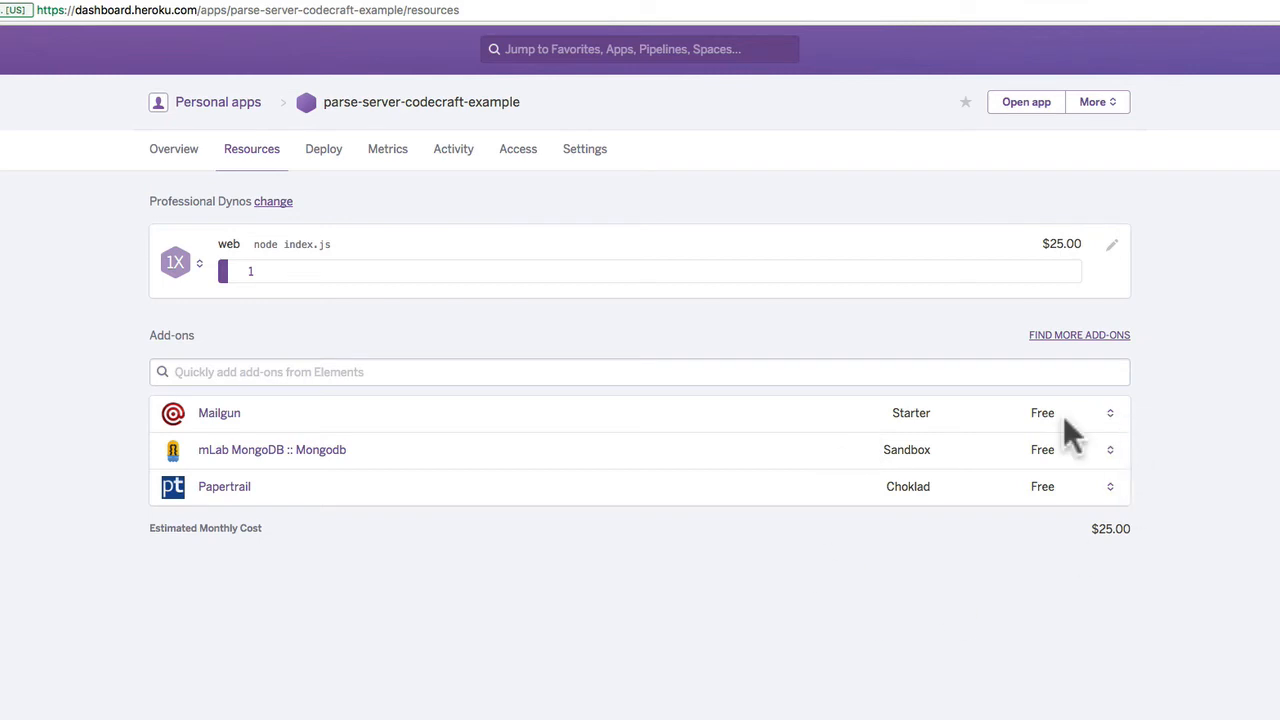
pyautogui.moveTo(462, 470)
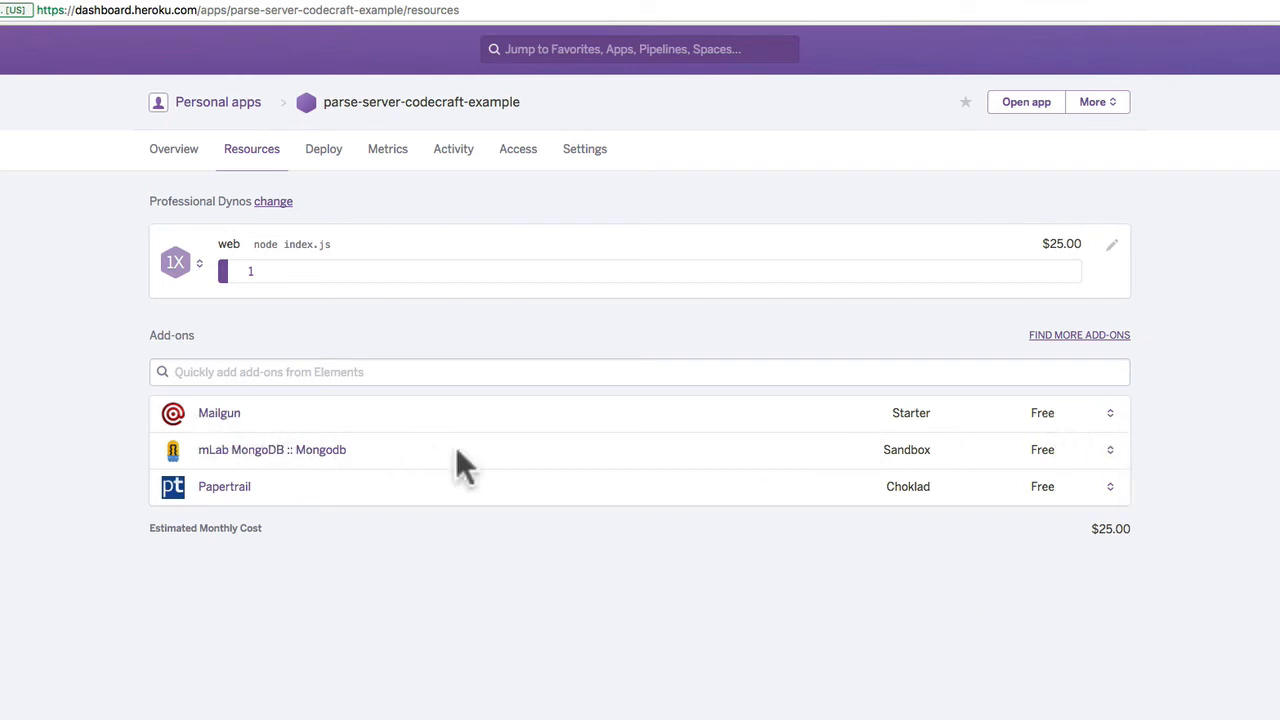
pyautogui.click(220, 412)
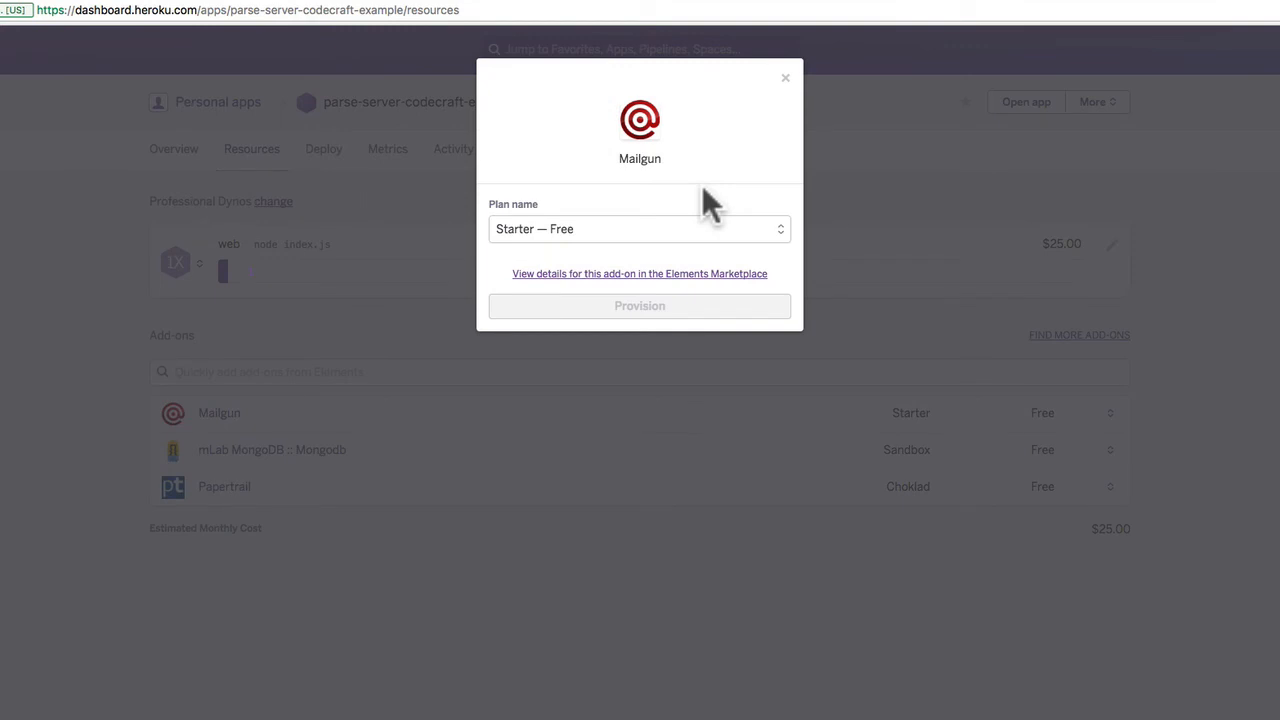
pyautogui.moveTo(704, 236)
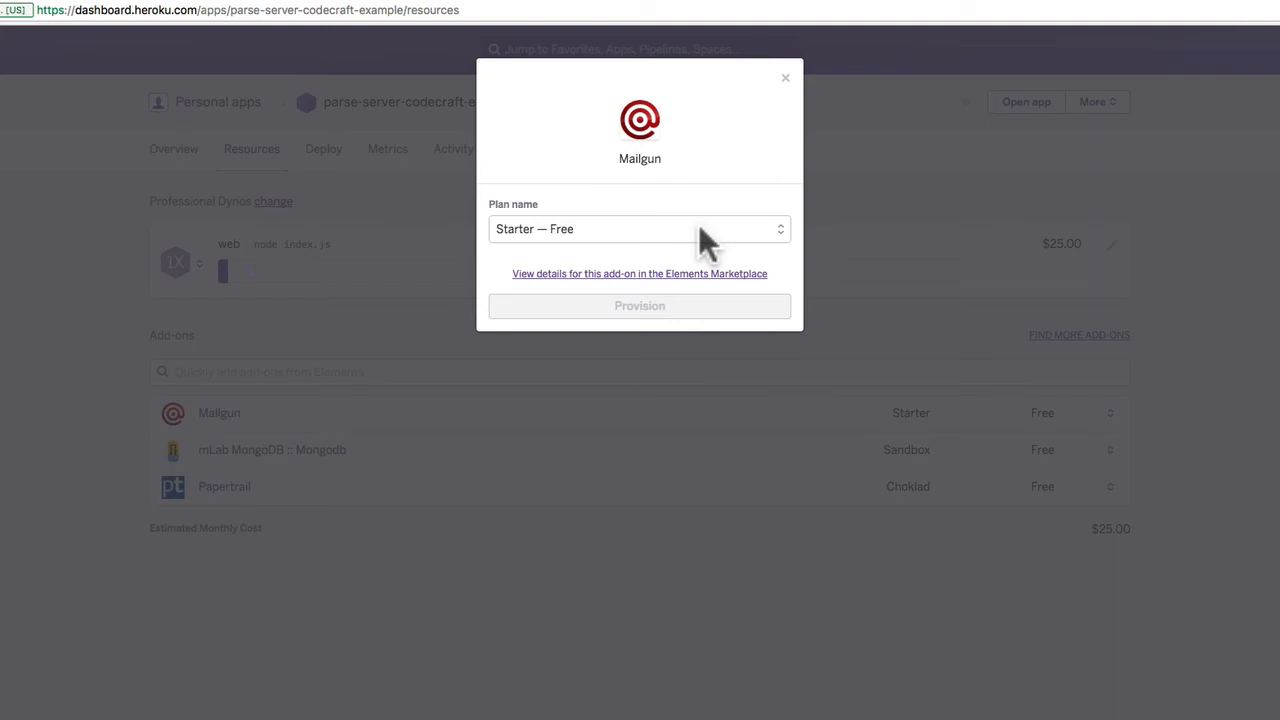
pyautogui.click(640, 228)
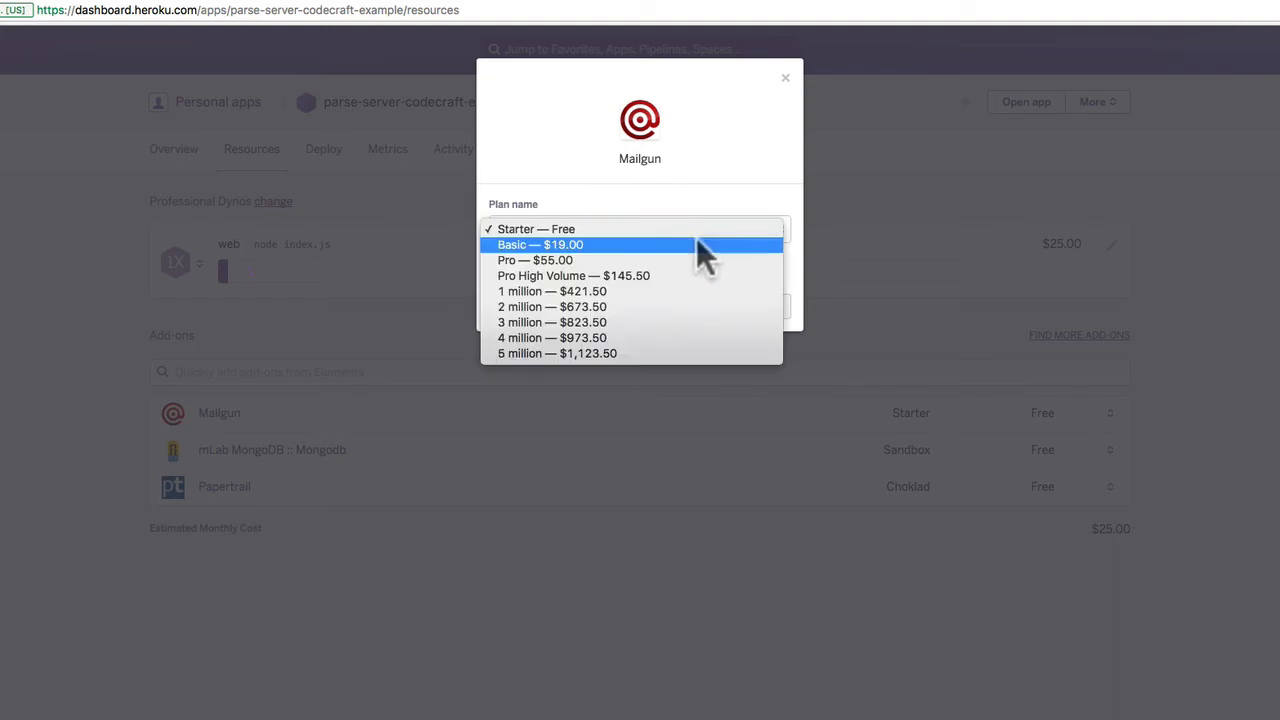
pyautogui.moveTo(696, 262)
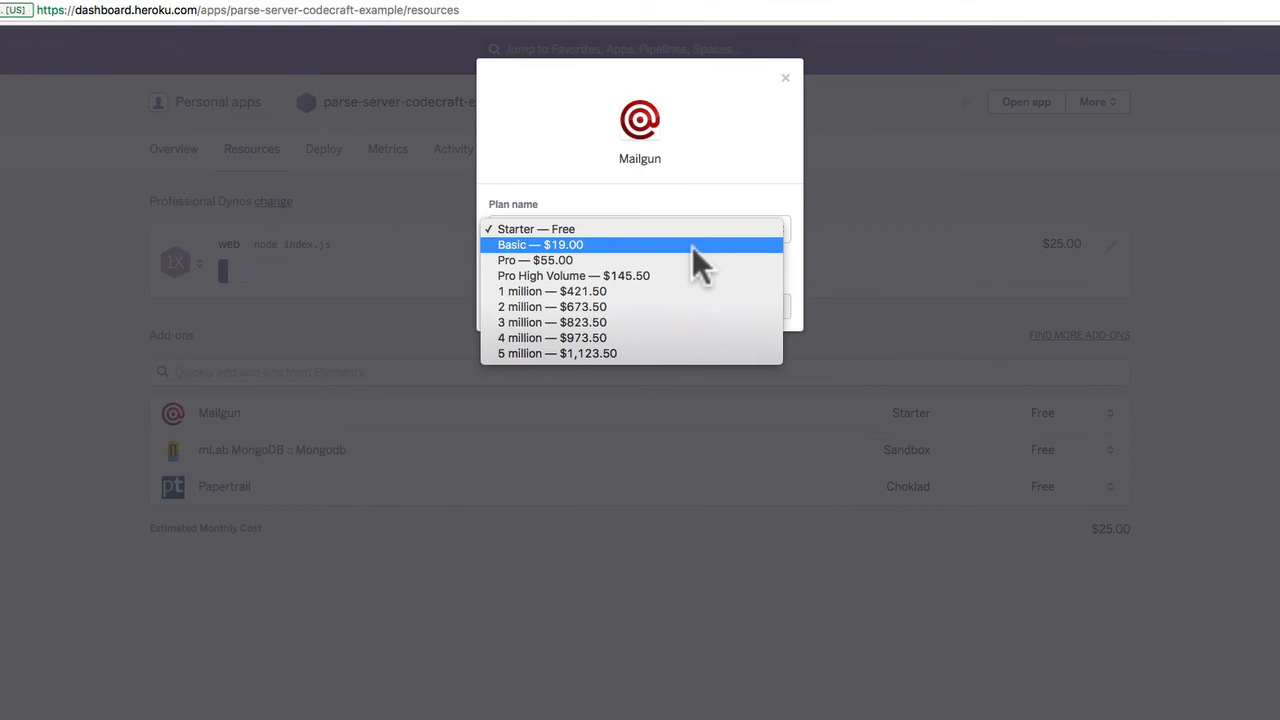
pyautogui.click(536, 228)
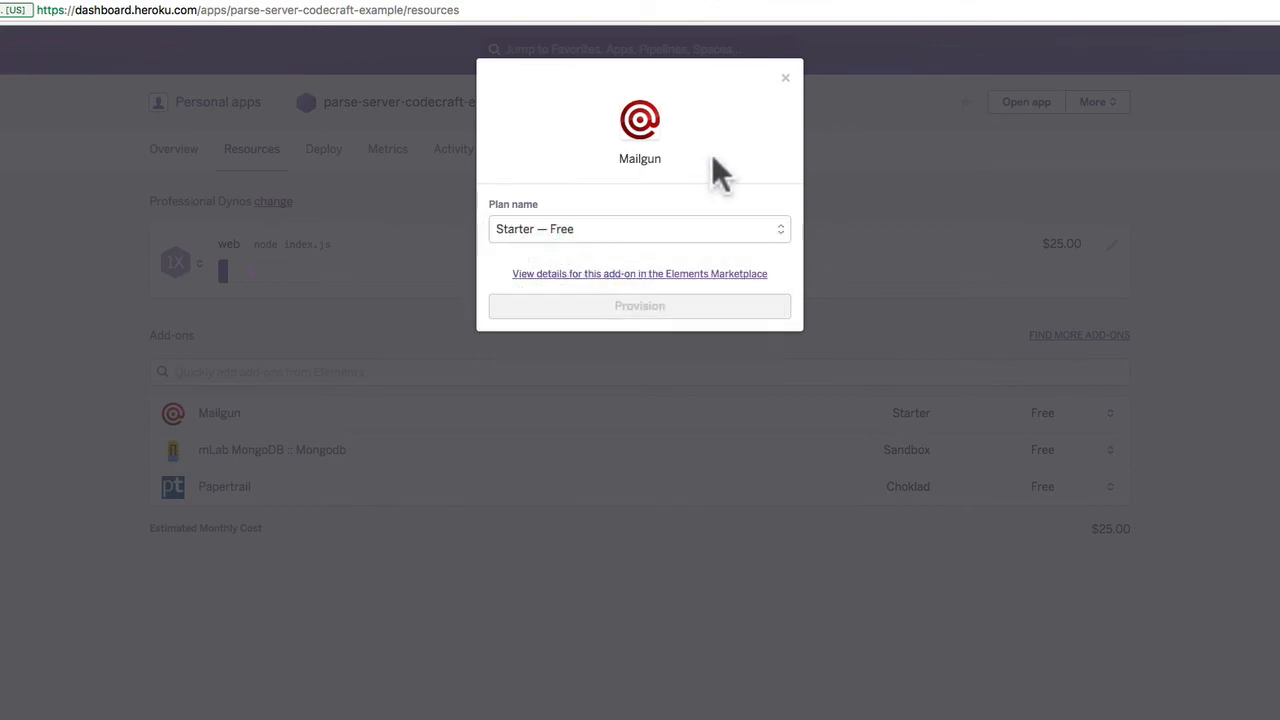
# Leave Mailgun unchanged and choose the Shared Cluster 1GB — $18.00 plan for mLab MongoDB.
pyautogui.click(784, 78)
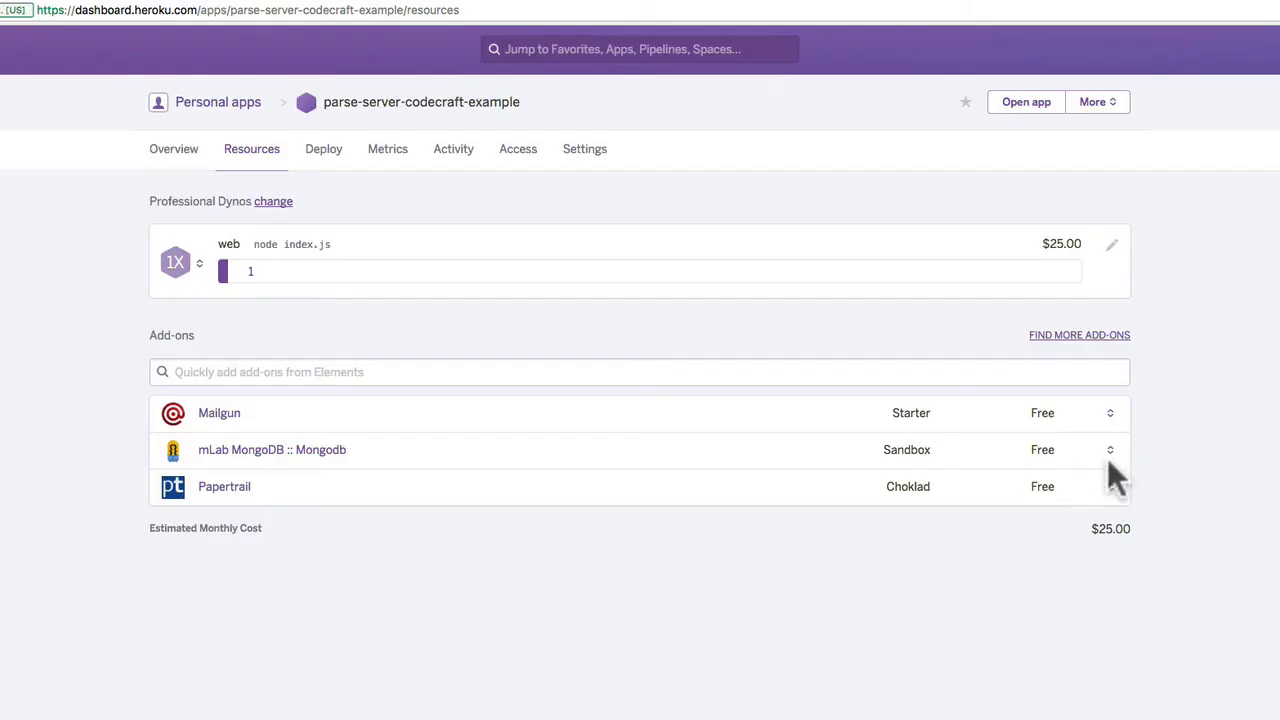
pyautogui.moveTo(1112, 470)
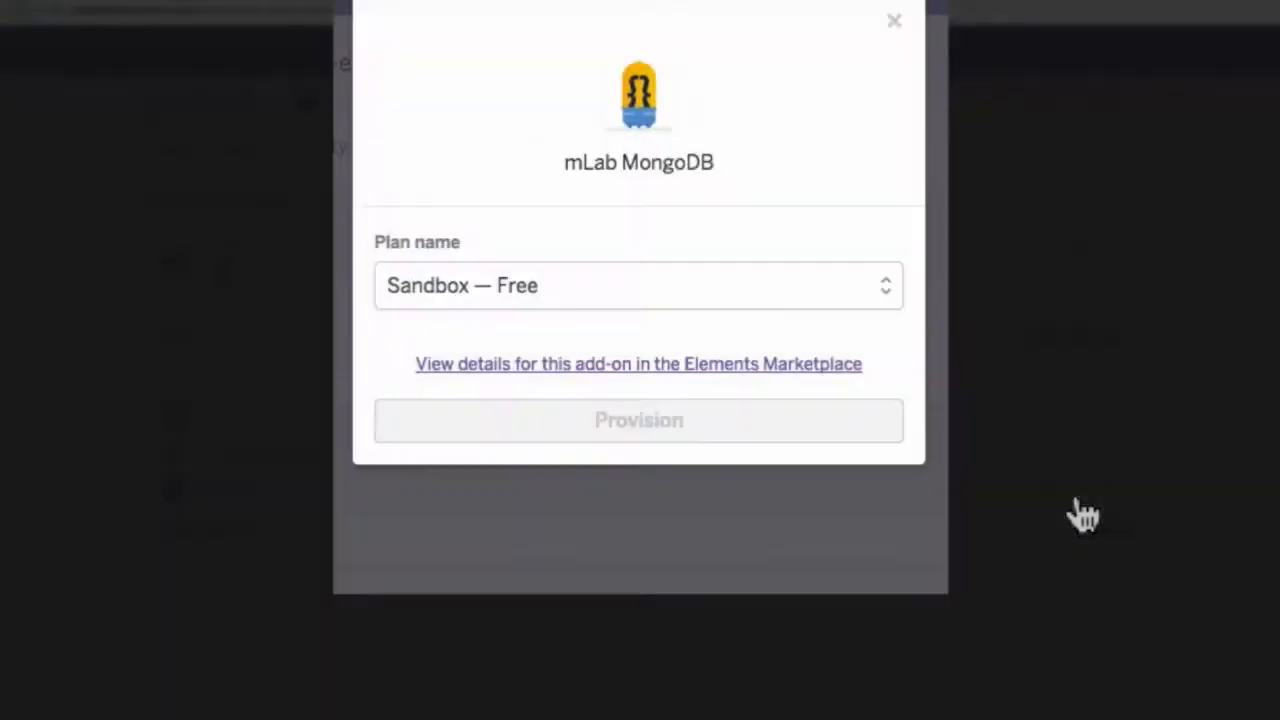
pyautogui.click(640, 284)
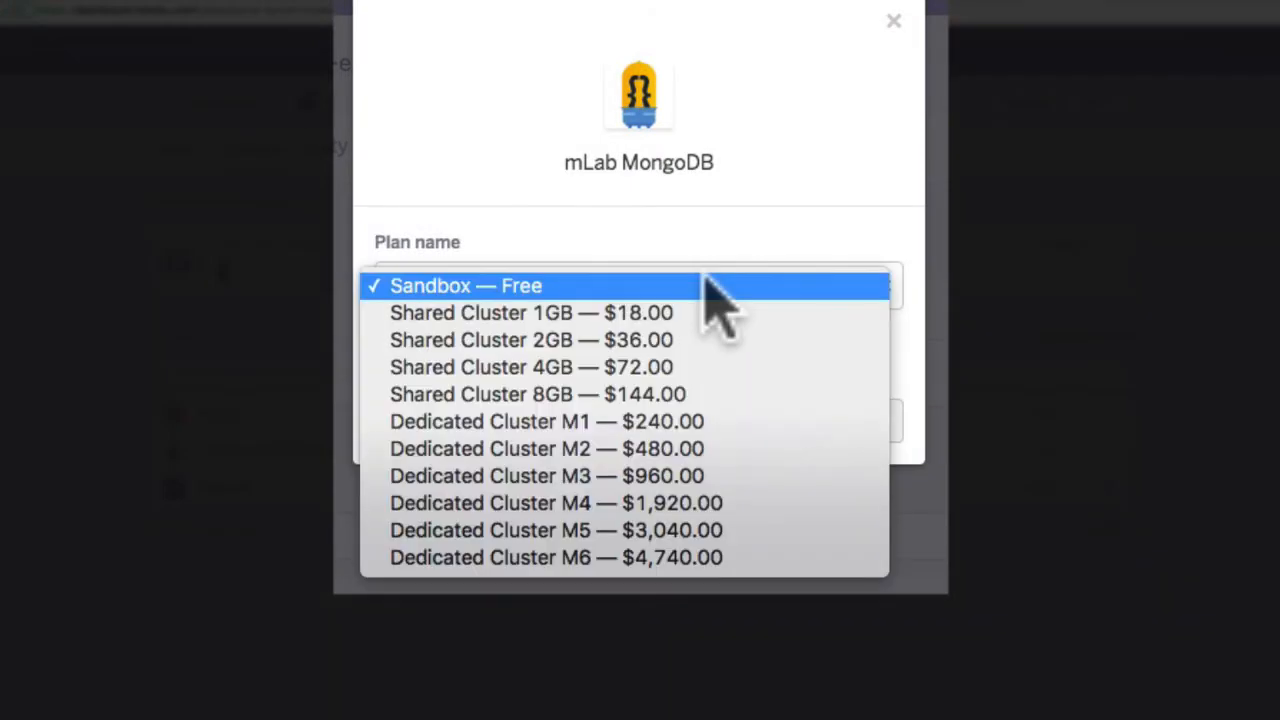
pyautogui.moveTo(716, 330)
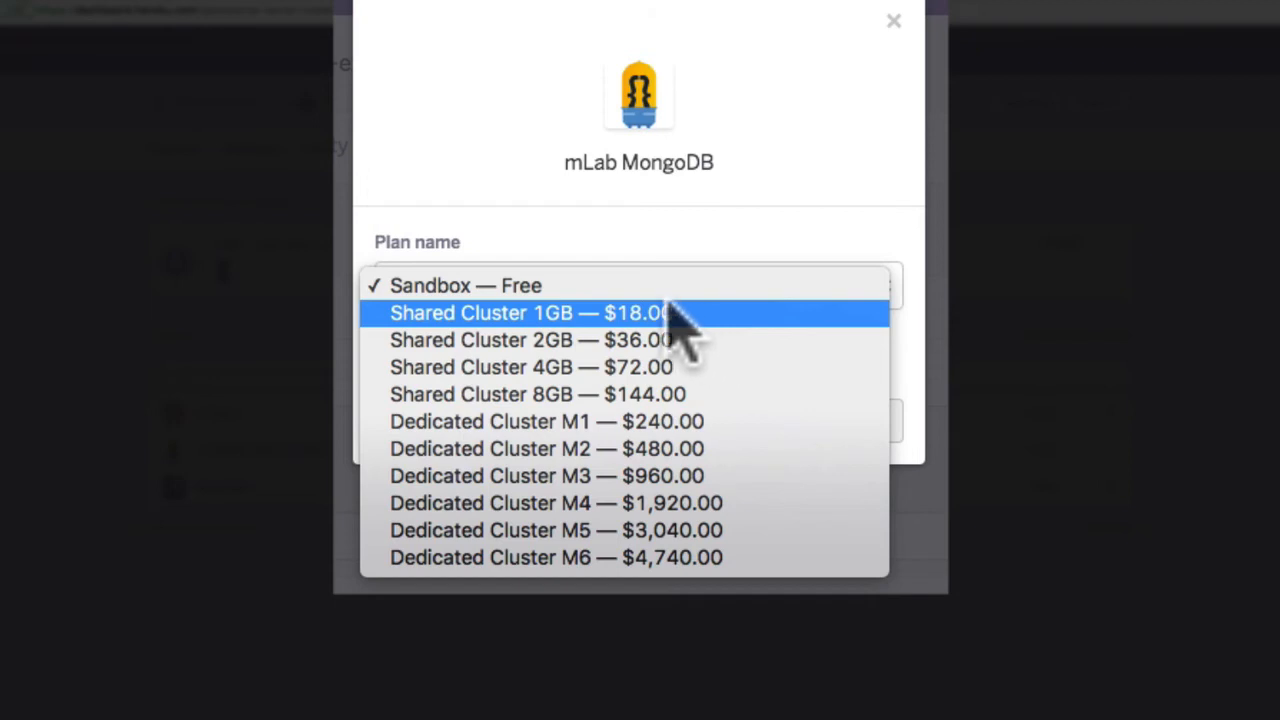
pyautogui.moveTo(560, 320)
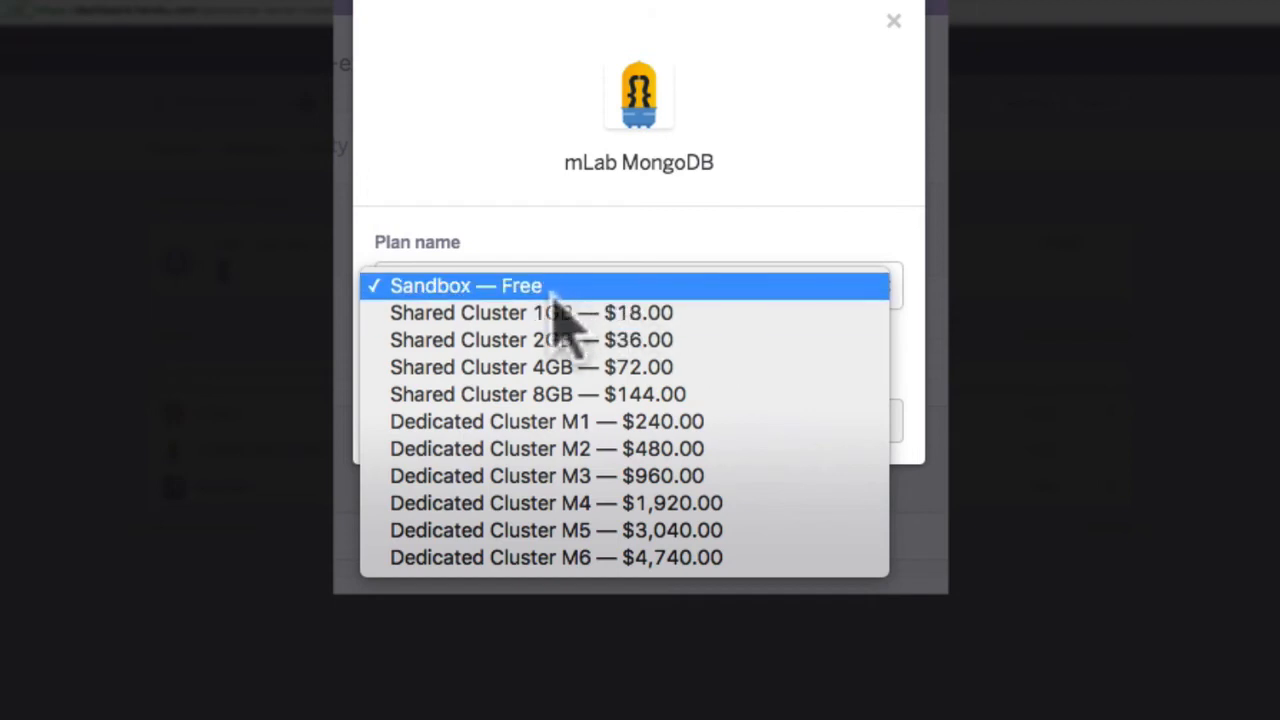
pyautogui.moveTo(530, 312)
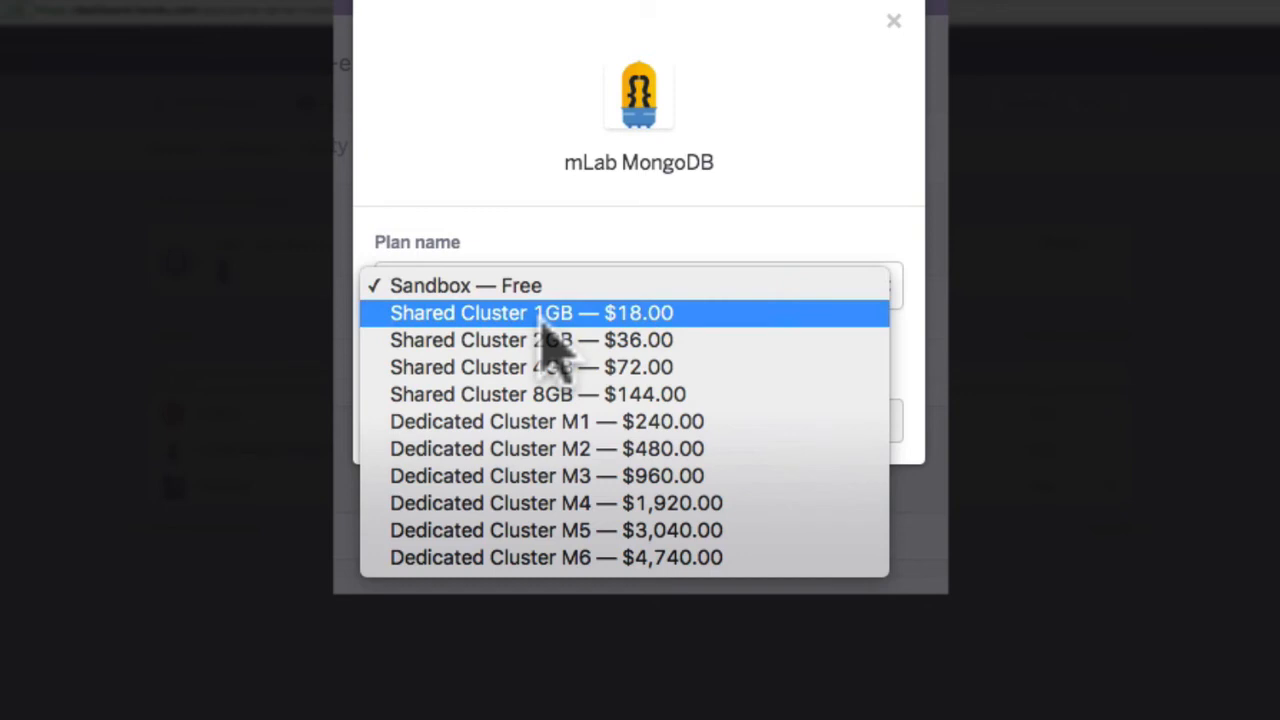
pyautogui.click(530, 312)
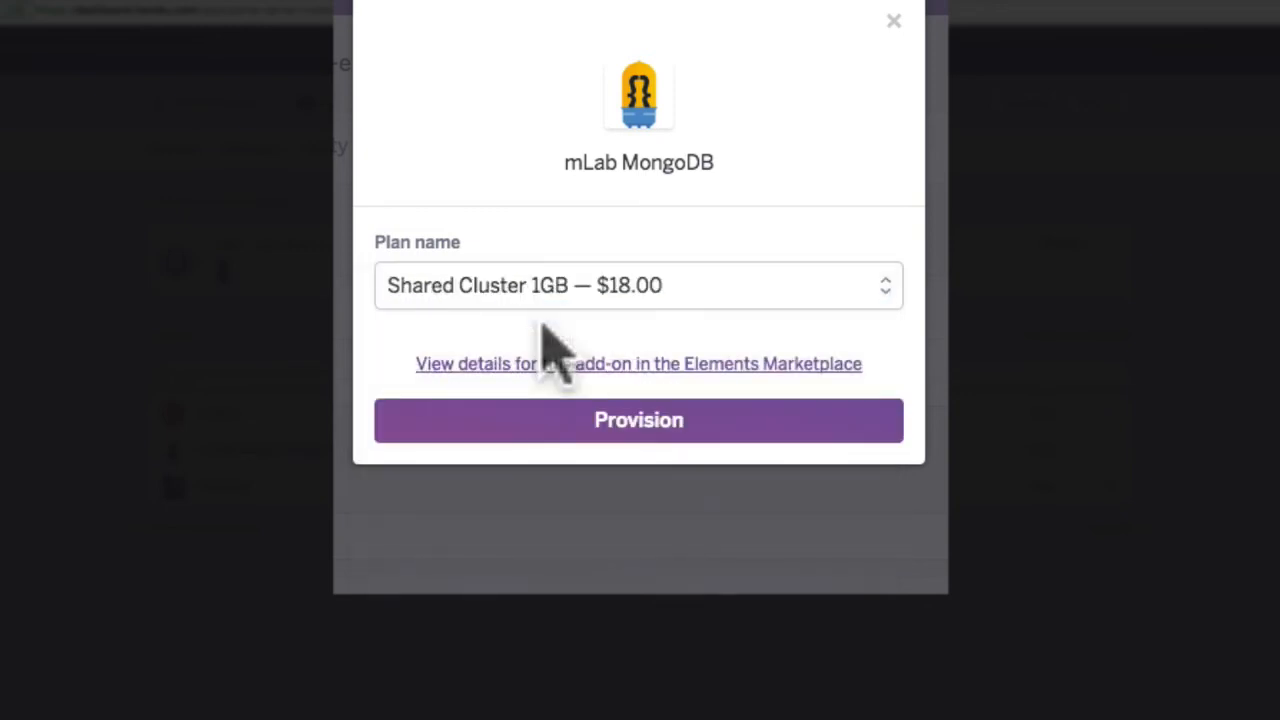
# Attempt provisioning the 1GB cluster plan for mLab, which fails as Sandbox-to-Cluster changes aren't supported.
pyautogui.click(638, 420)
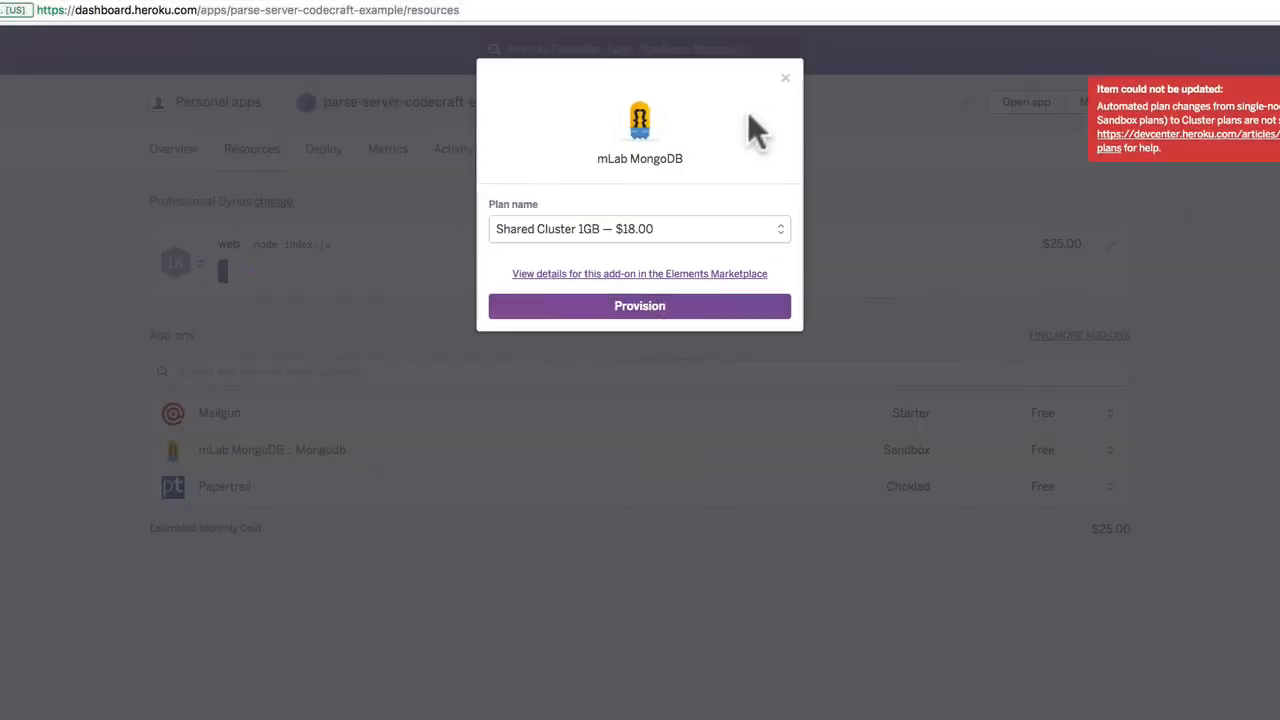
pyautogui.click(640, 228)
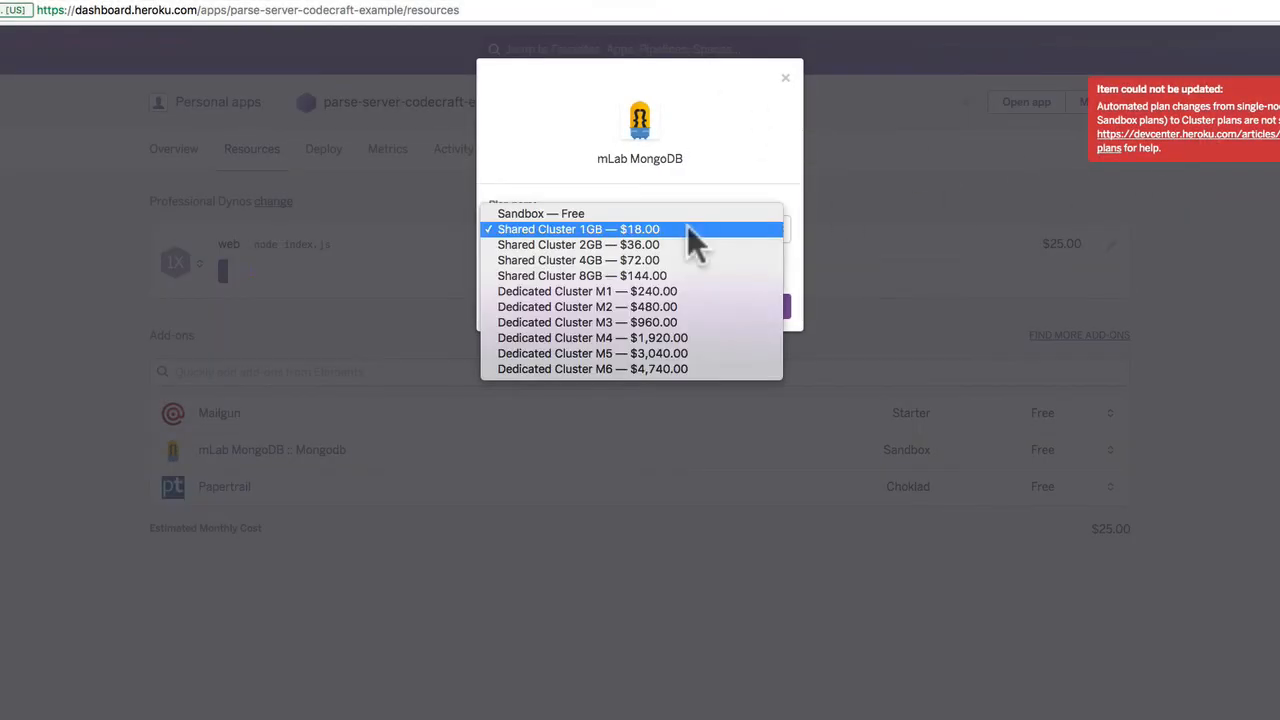
pyautogui.moveTo(660, 256)
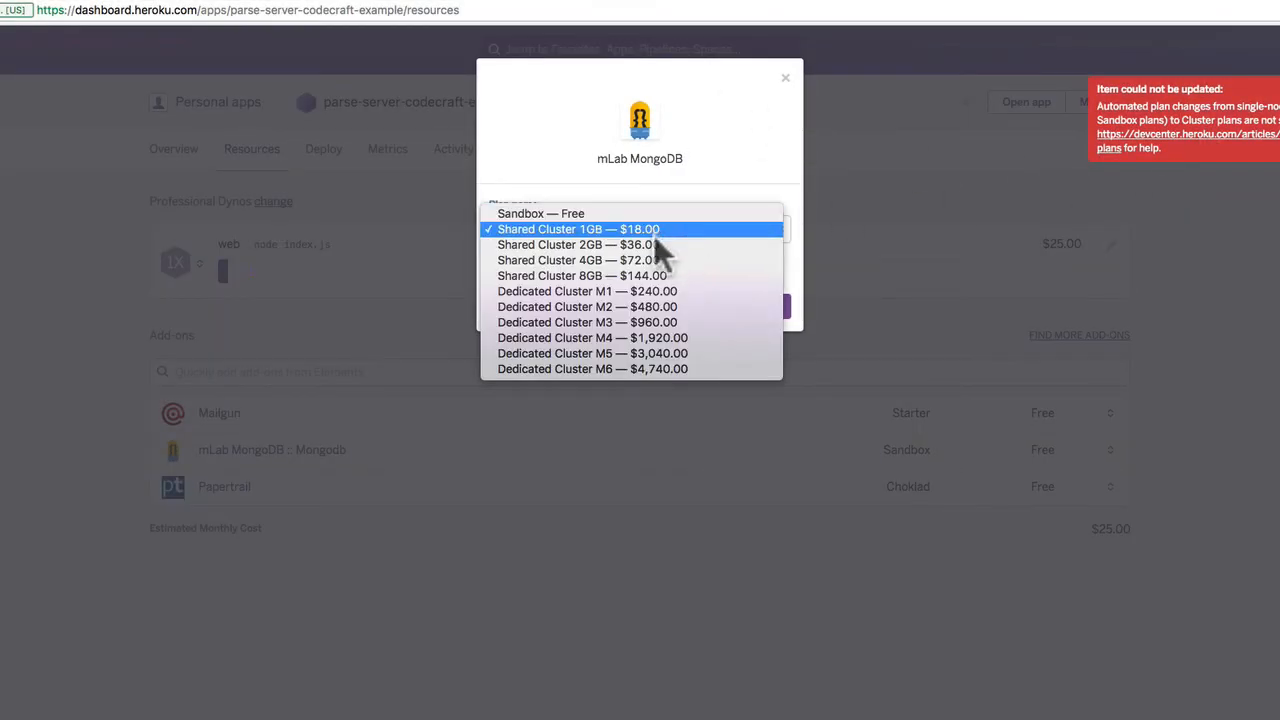
pyautogui.moveTo(560, 212)
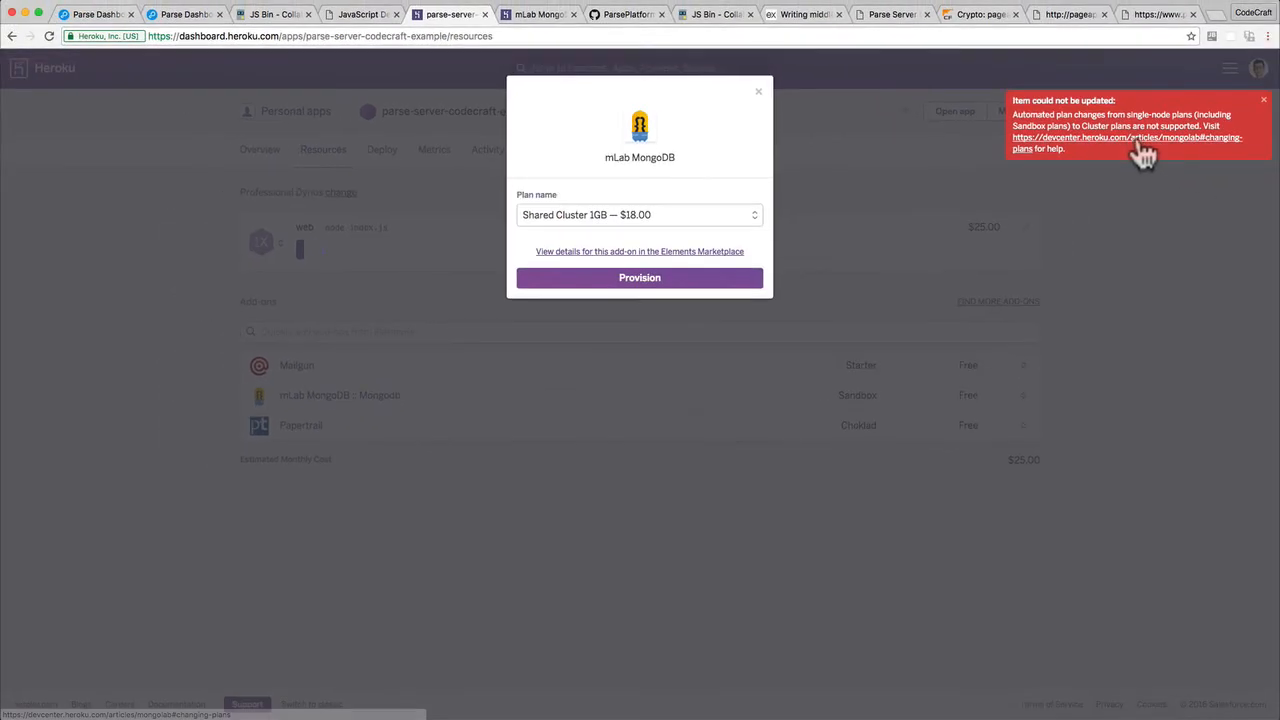
pyautogui.click(1128, 136)
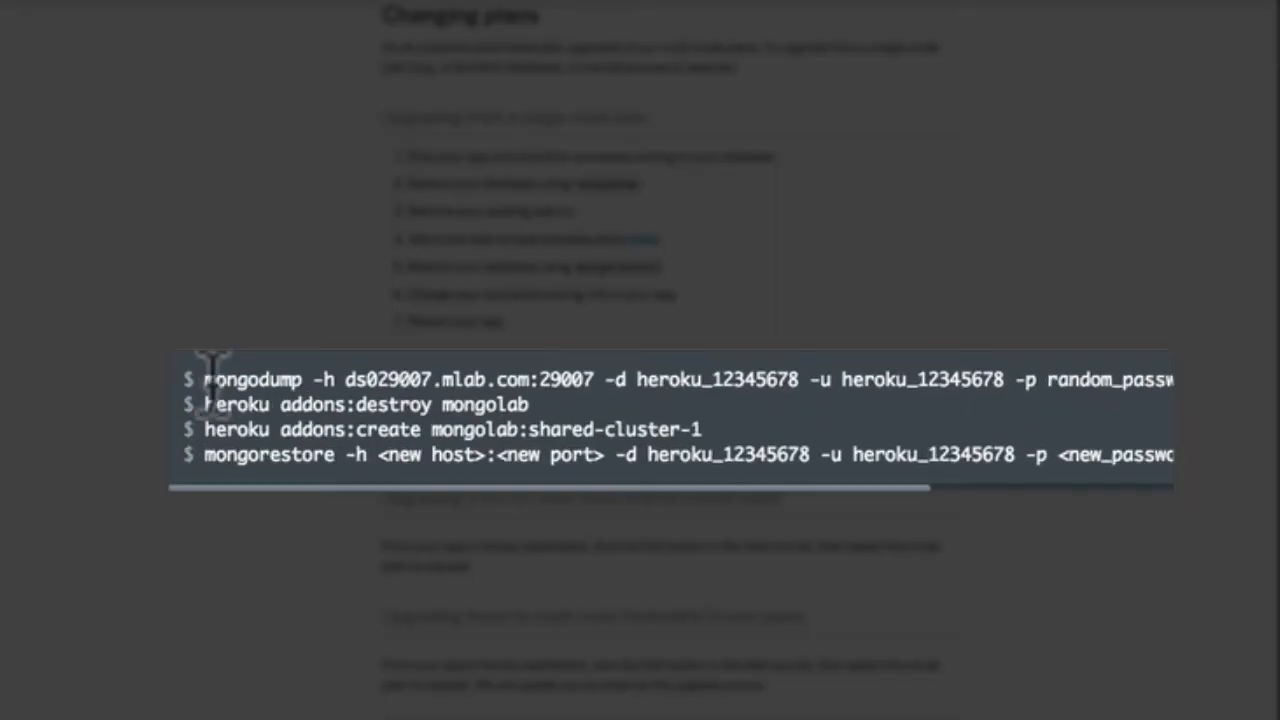
pyautogui.moveTo(204, 380); pyautogui.dragTo(840, 380)
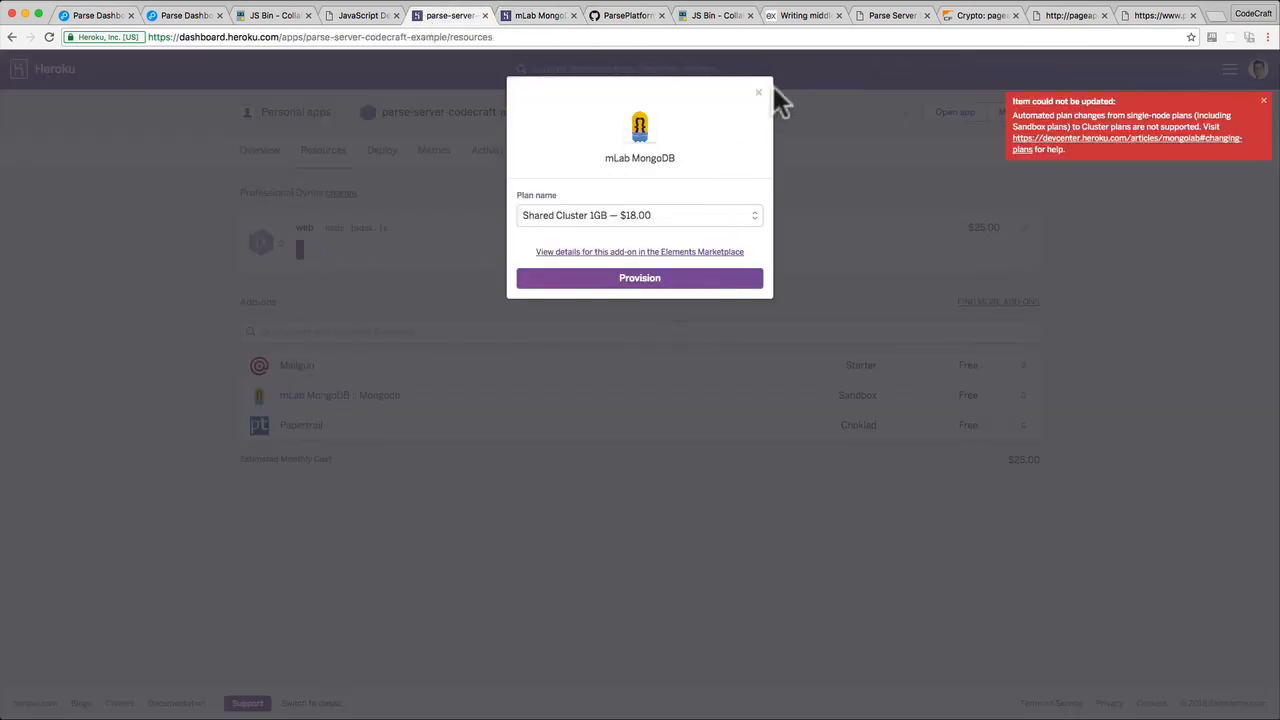
# Leave mLab MongoDB on its free Sandbox plan and view the add-on's action menu.
pyautogui.click(758, 92)
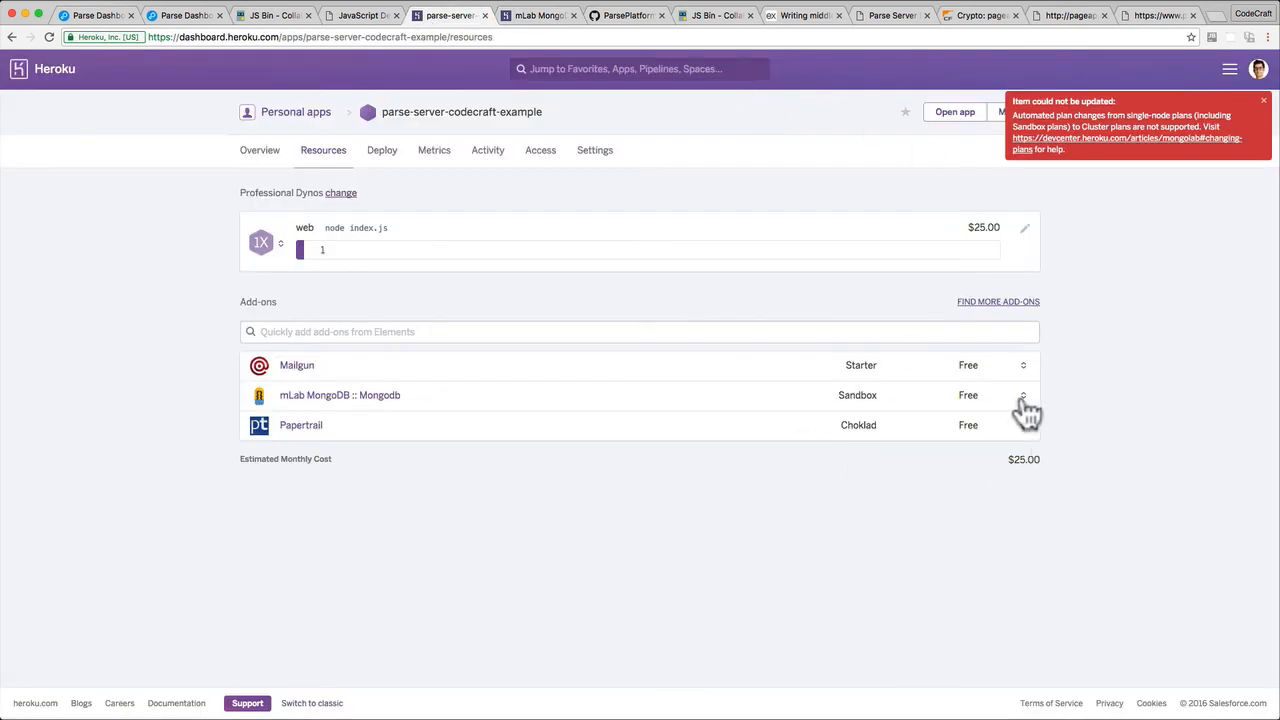
pyautogui.click(1024, 396)
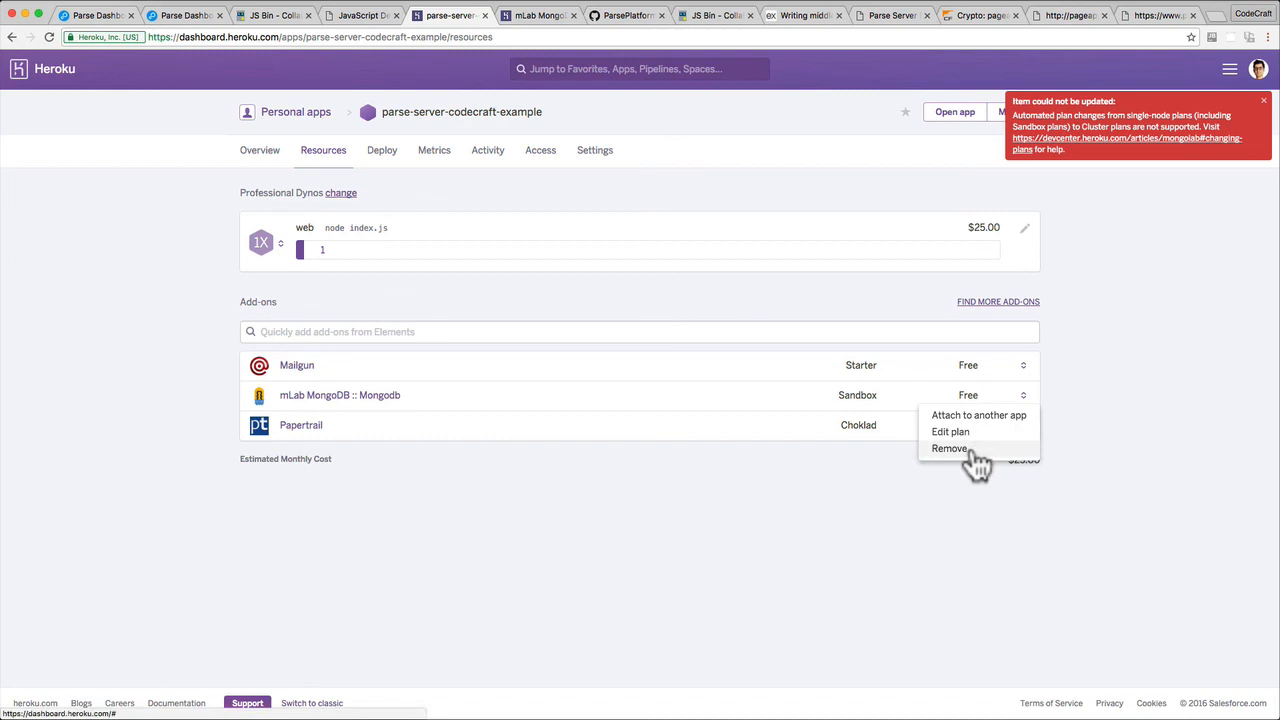
pyautogui.moveTo(1016, 540)
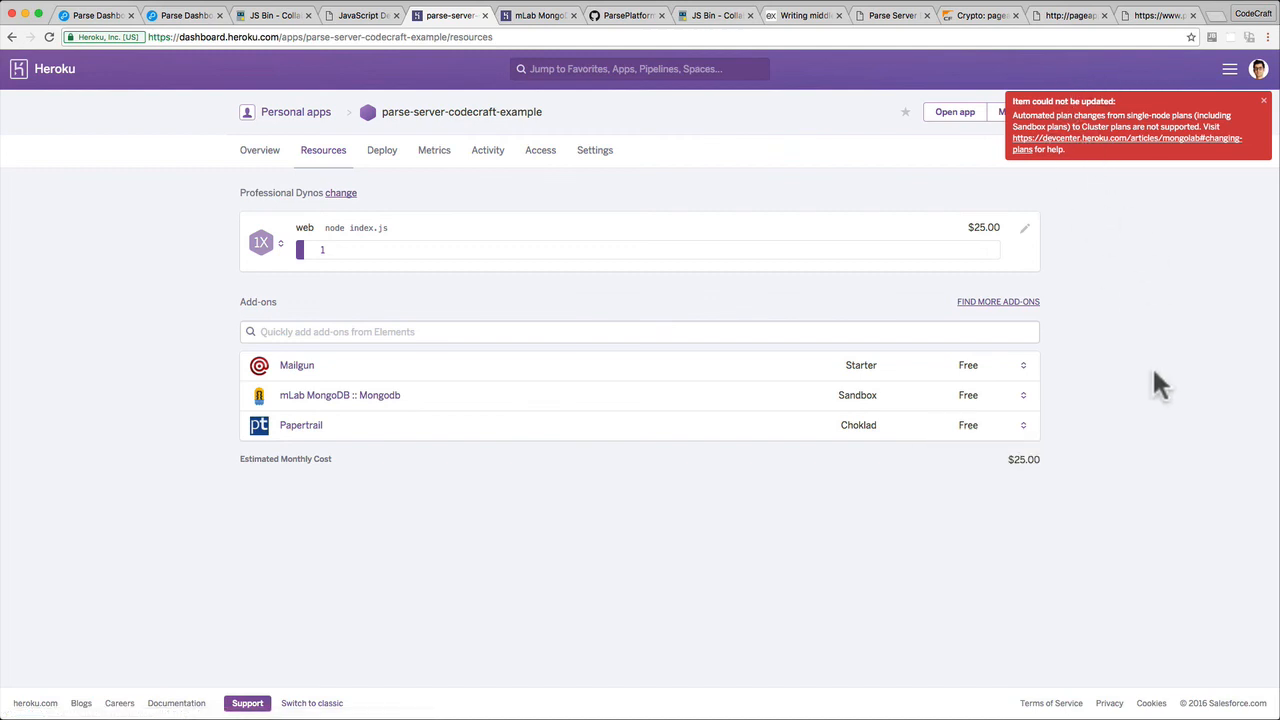
pyautogui.moveTo(960, 410)
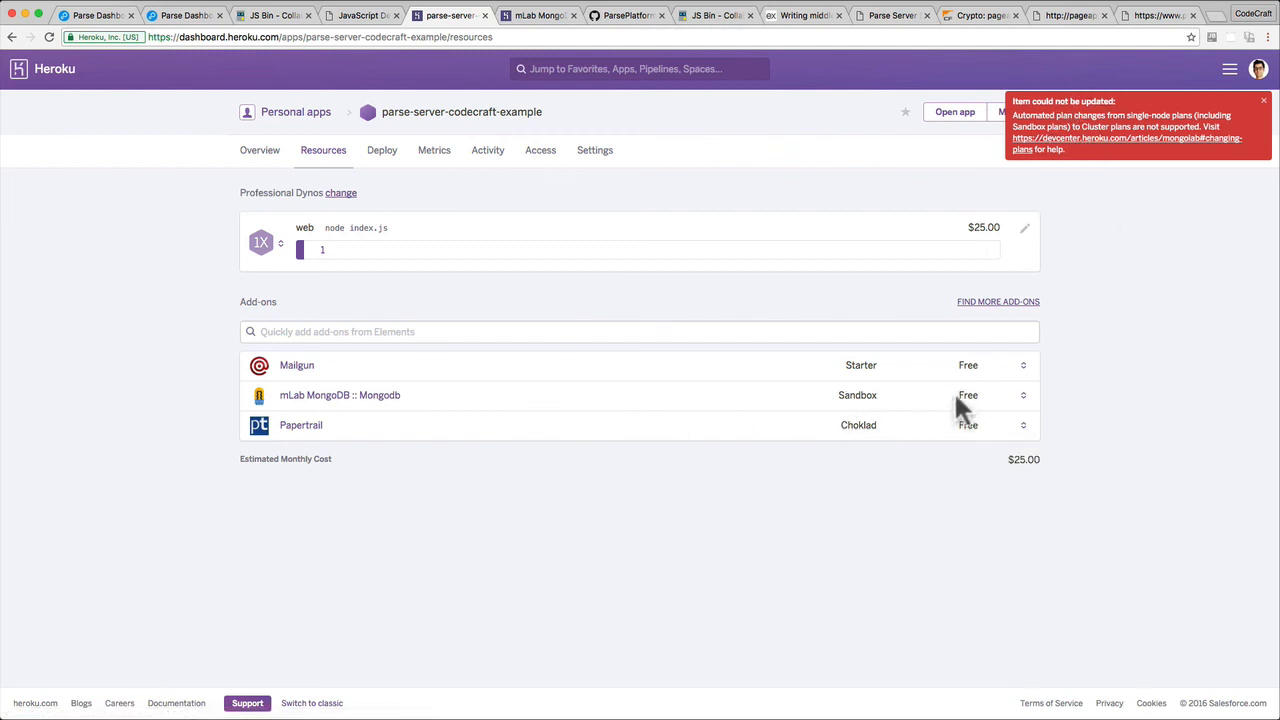
pyautogui.moveTo(896, 408)
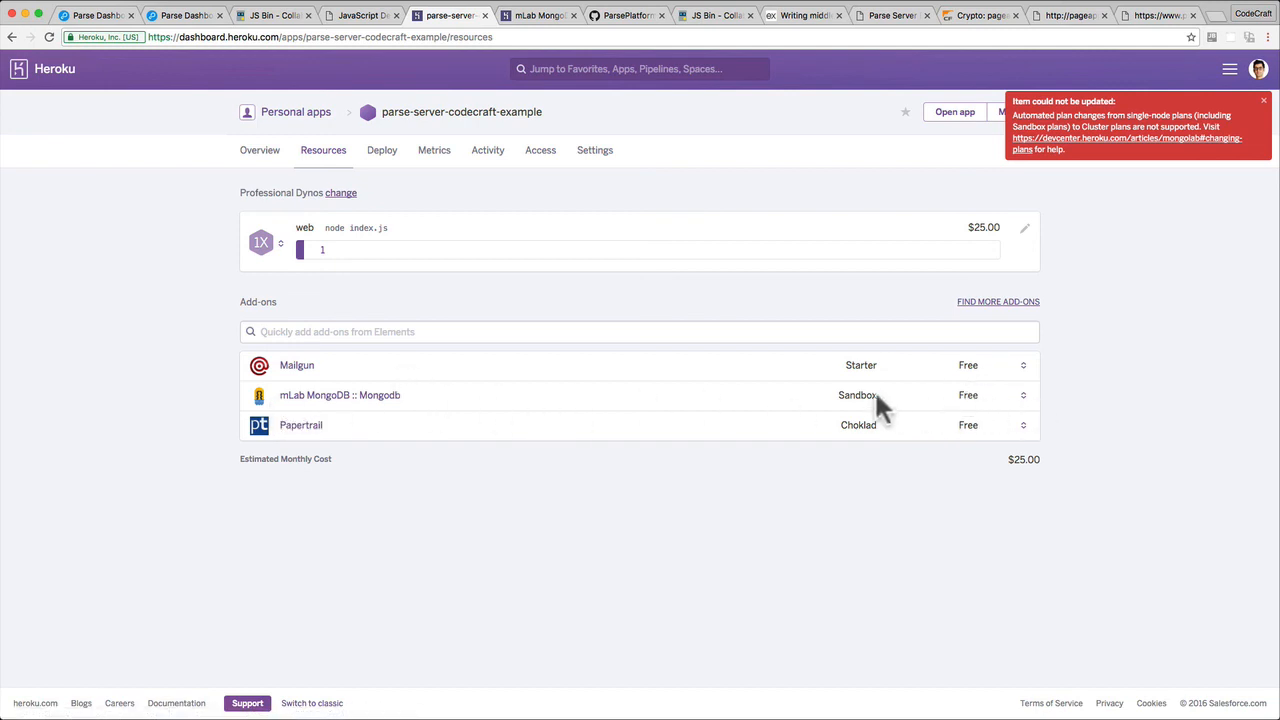
pyautogui.click(1022, 424)
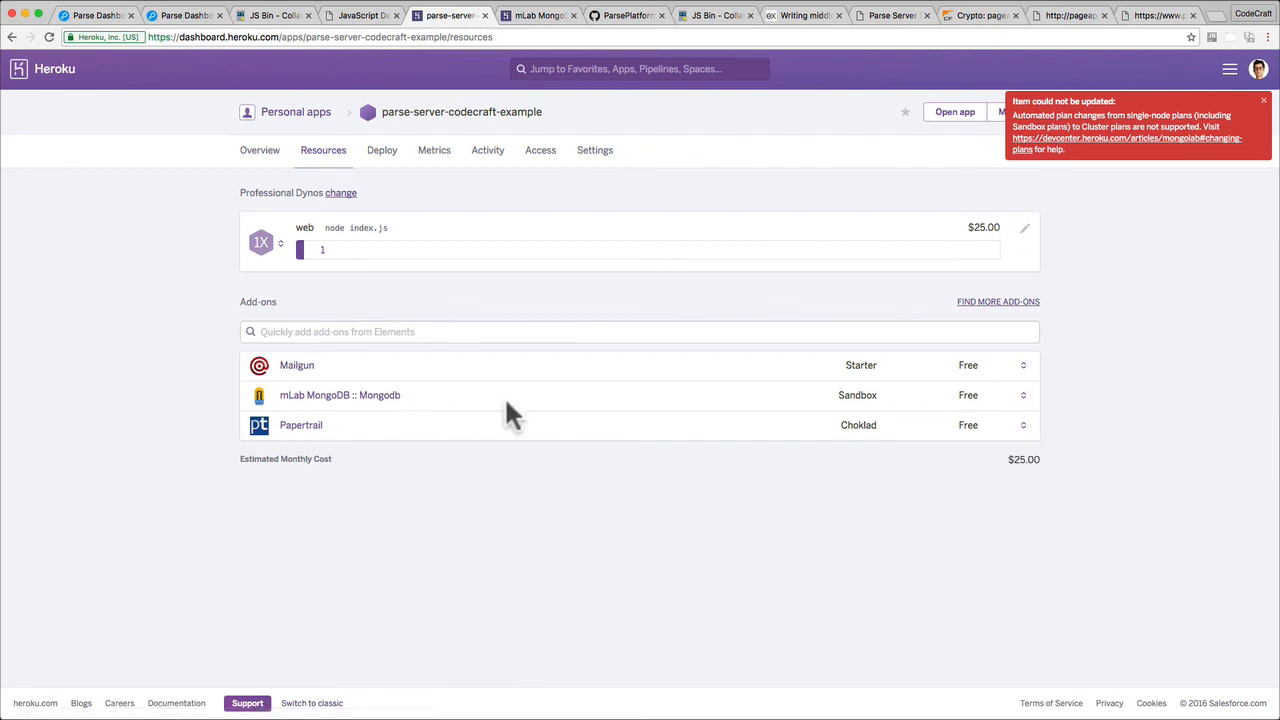
pyautogui.moveTo(332, 190)
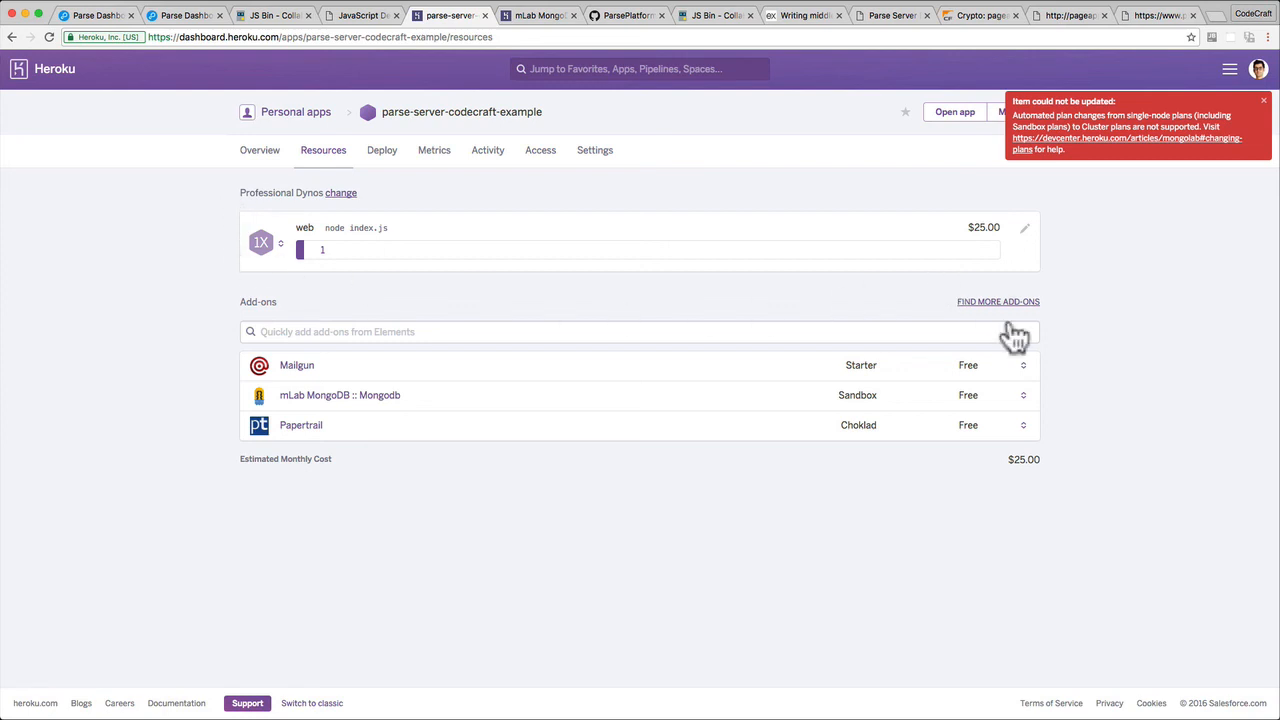
pyautogui.moveTo(872, 364)
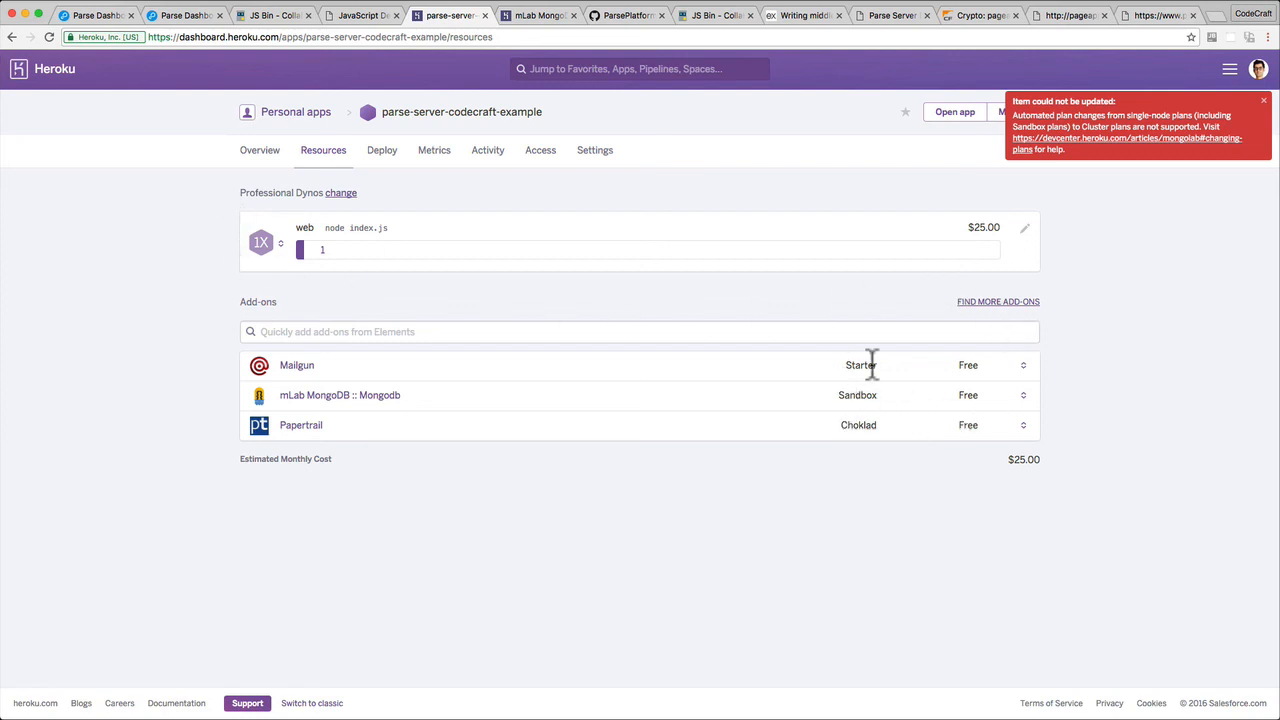
pyautogui.moveTo(924, 444)
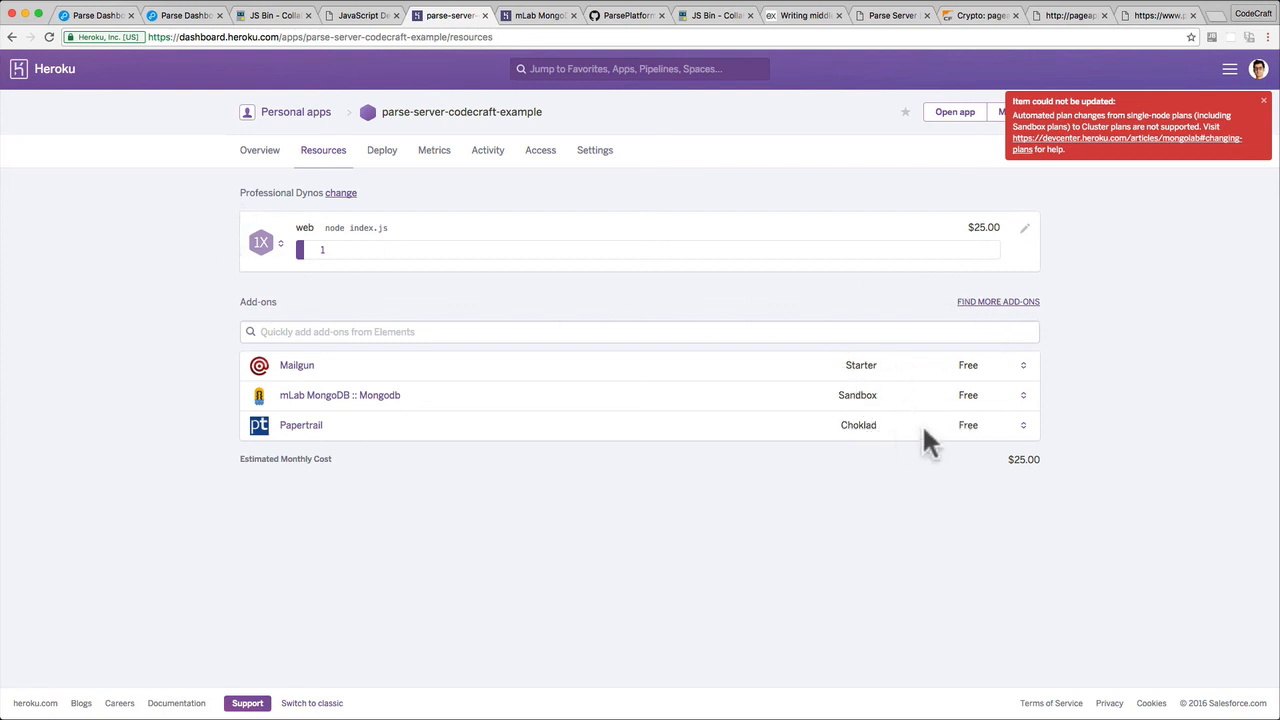
pyautogui.moveTo(918, 378)
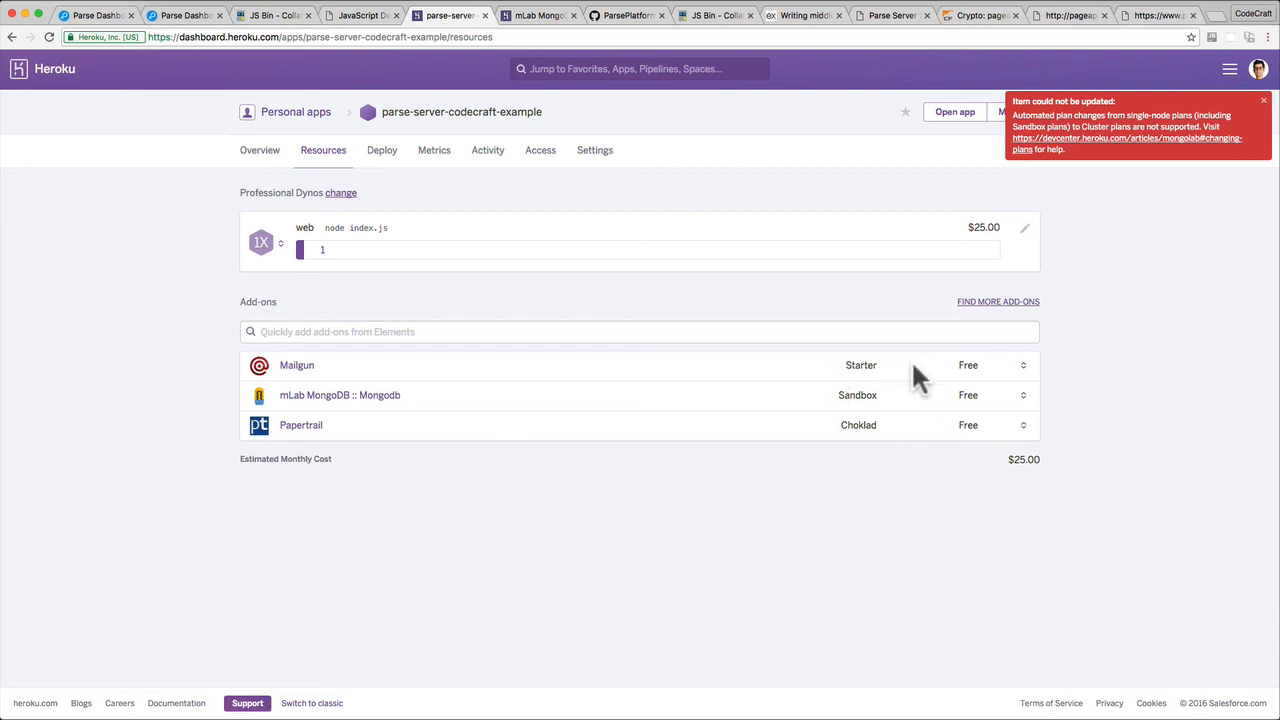
pyautogui.moveTo(912, 440)
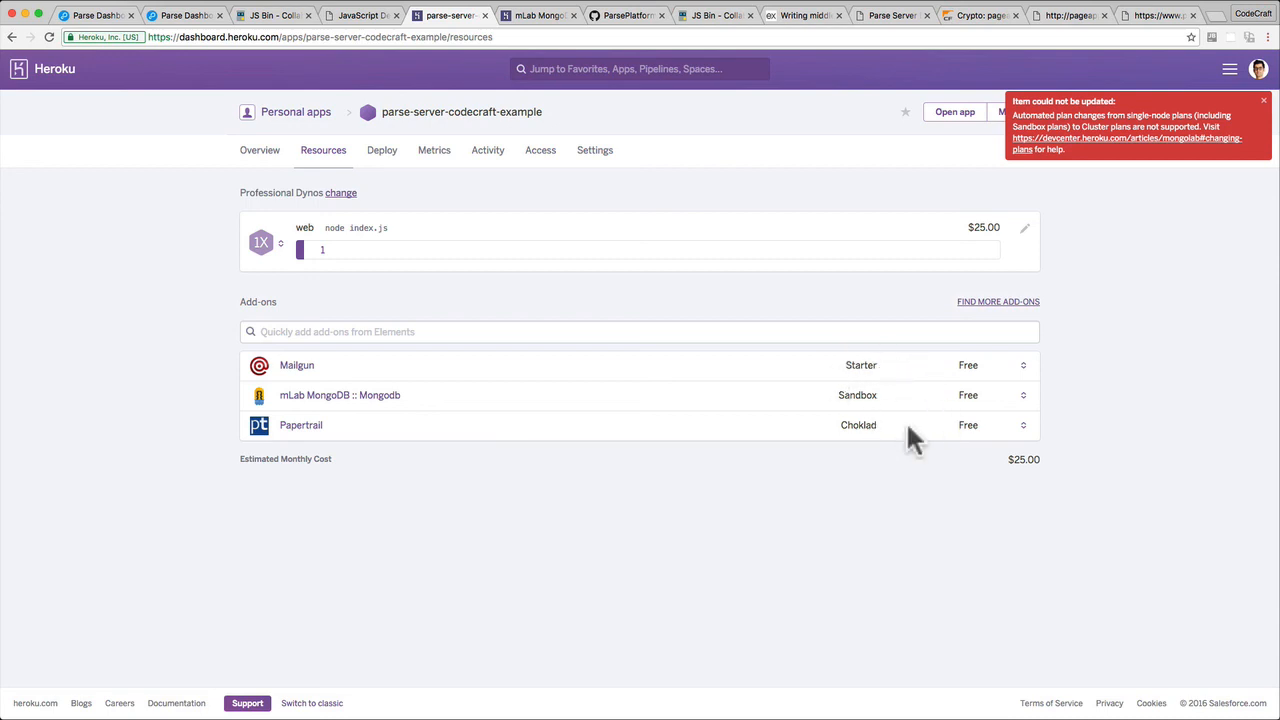